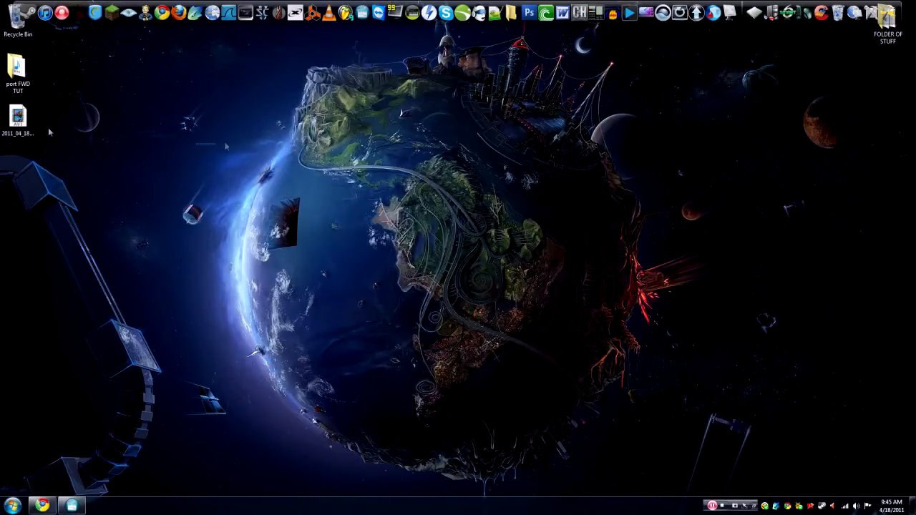
{"action": "mouse_move", "coordinate": [361, 183]}
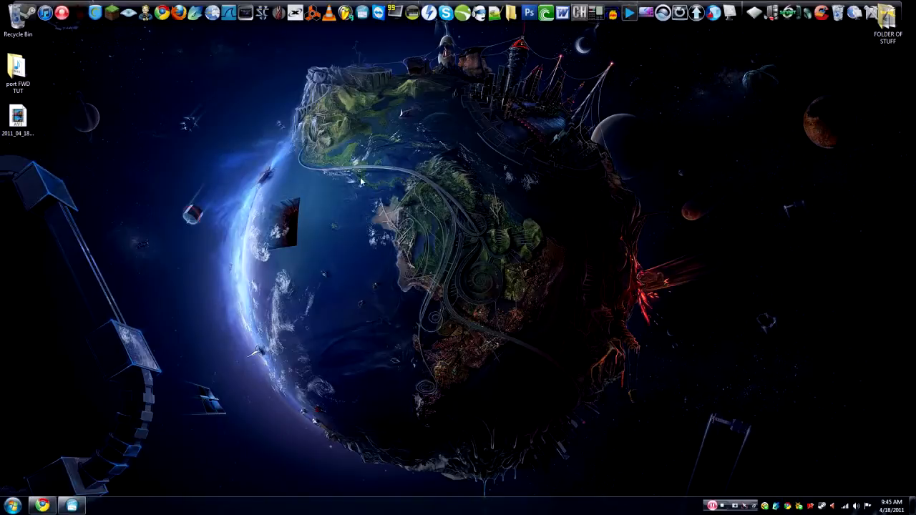
{"action": "mouse_move", "coordinate": [678, 55]}
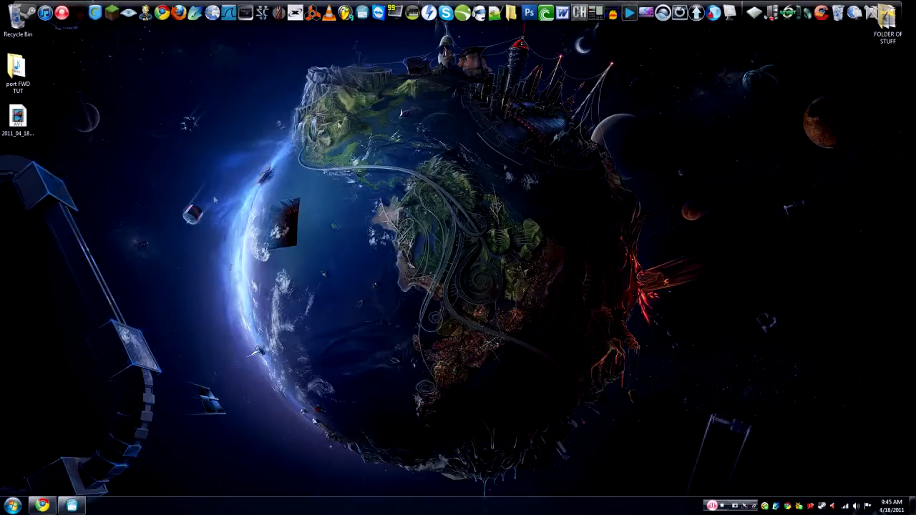
- Create a 'New Text Document' from the desktop's New menu and open it empty in Notepad
{"action": "left_click", "coordinate": [12, 507]}
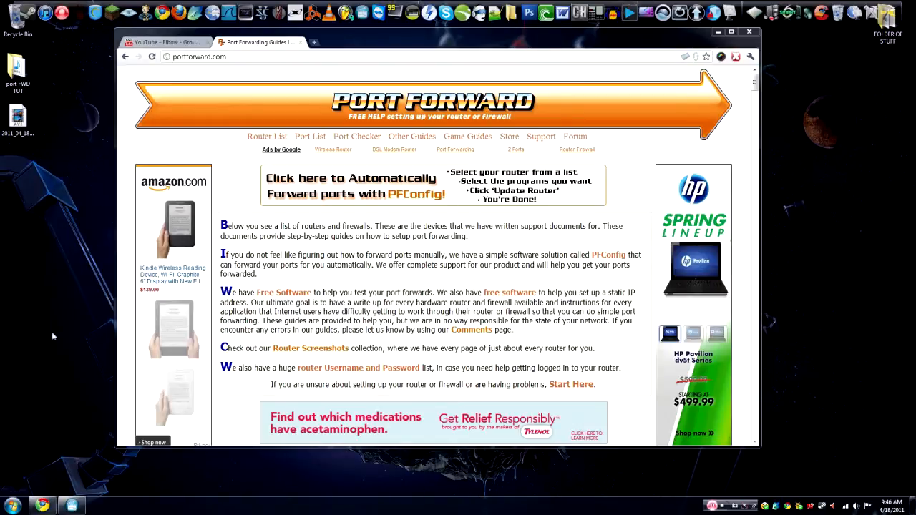
{"action": "scroll", "scroll_direction": "down", "scroll_amount": 3}
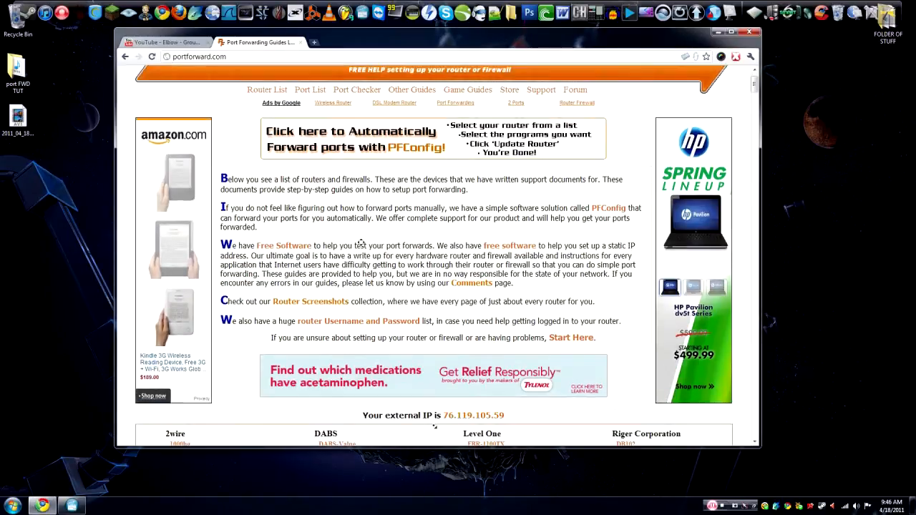
{"action": "scroll", "scroll_direction": "down", "scroll_amount": 3}
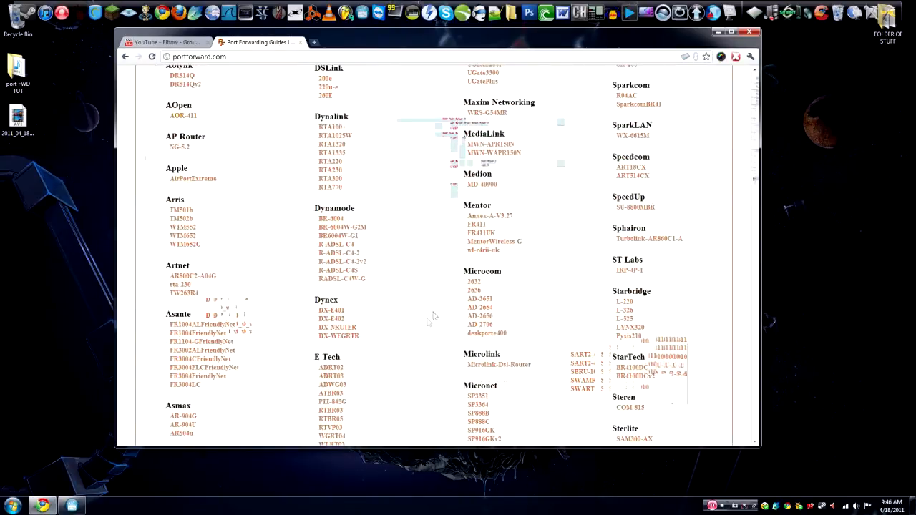
{"action": "scroll", "scroll_direction": "down", "scroll_amount": 3}
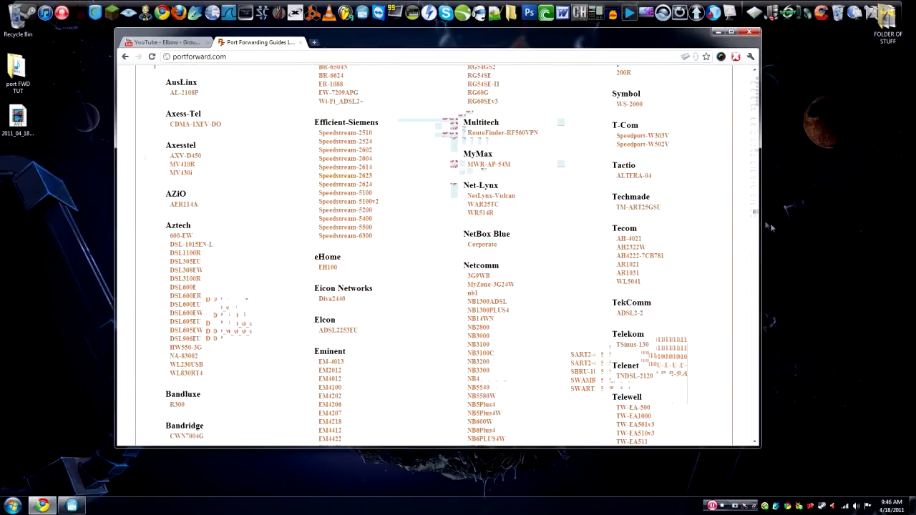
{"action": "scroll", "scroll_direction": "up", "scroll_amount": 3}
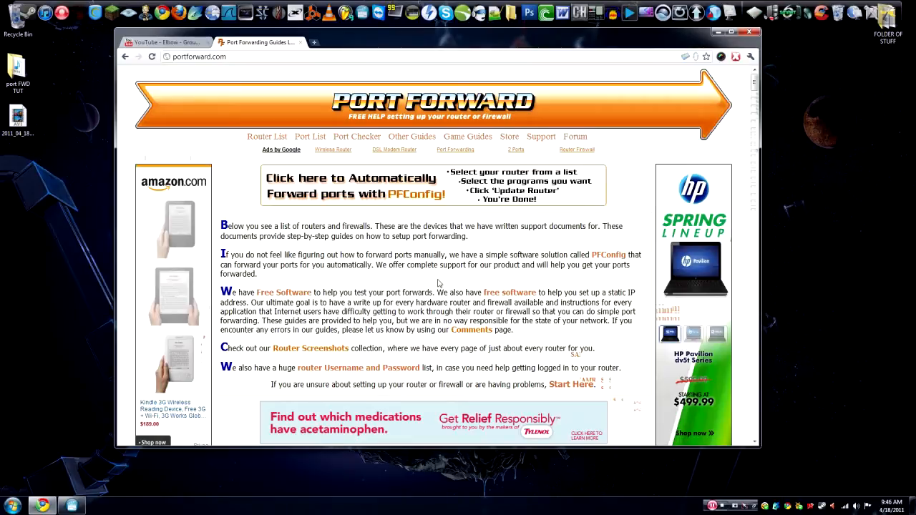
{"action": "mouse_move", "coordinate": [440, 283]}
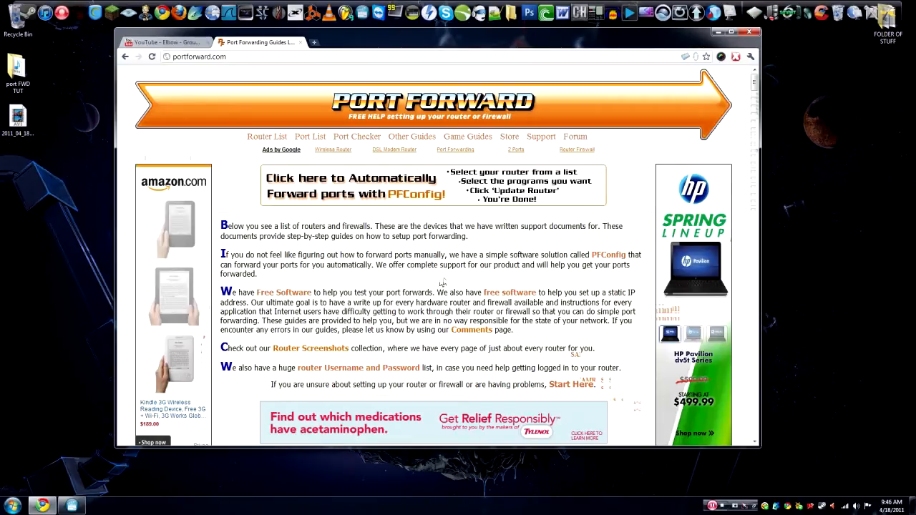
{"action": "mouse_move", "coordinate": [438, 280]}
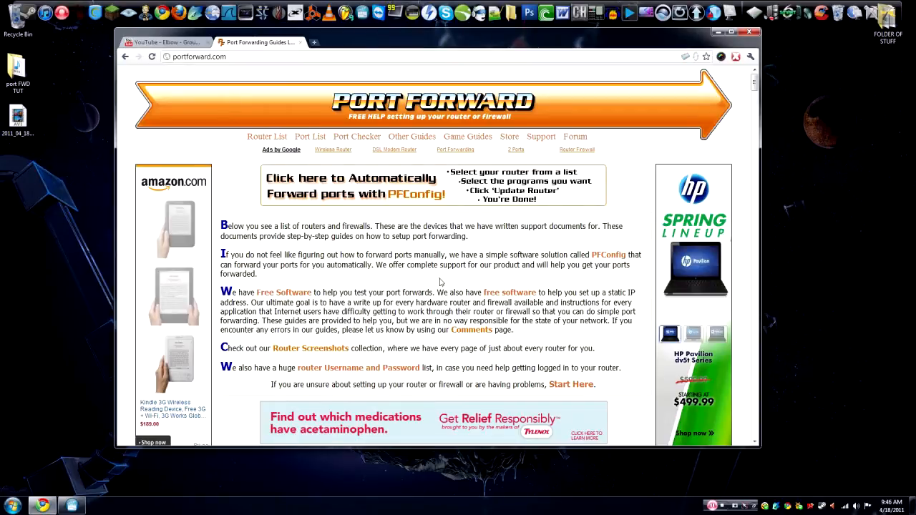
{"action": "mouse_move", "coordinate": [437, 280]}
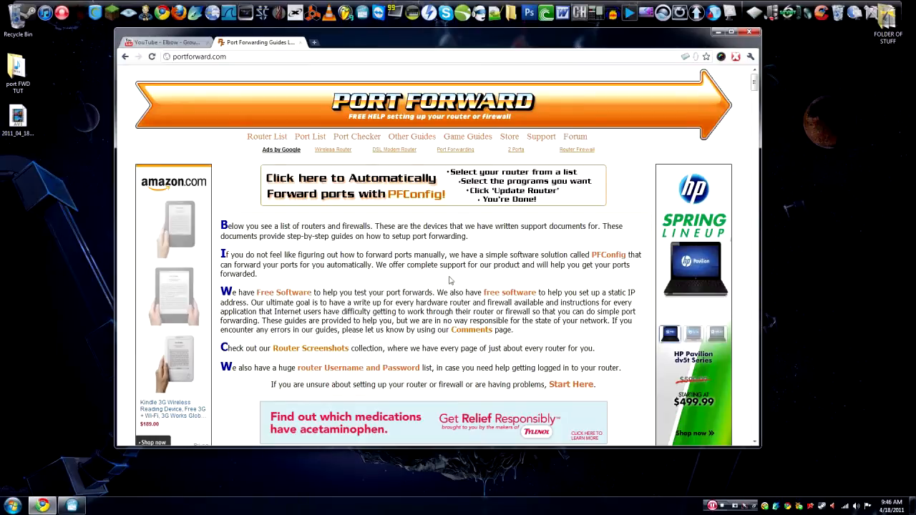
{"action": "mouse_move", "coordinate": [452, 279]}
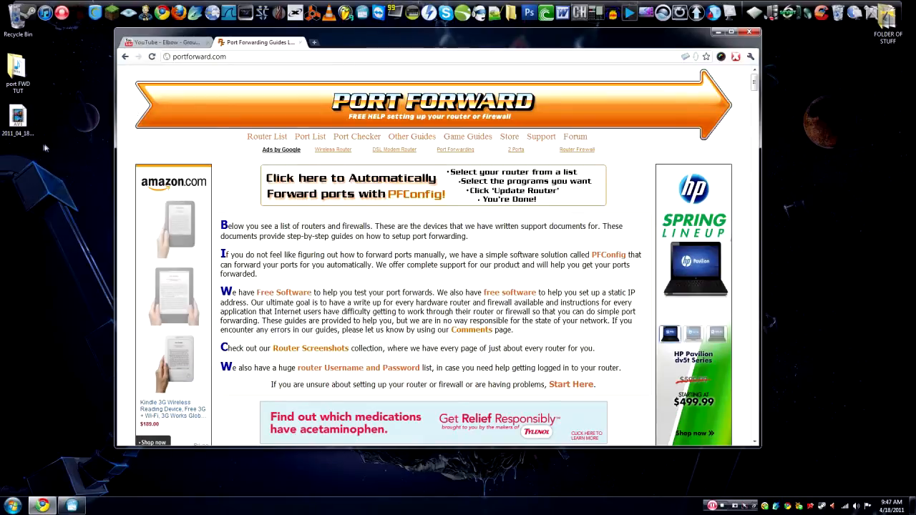
{"action": "mouse_move", "coordinate": [94, 292]}
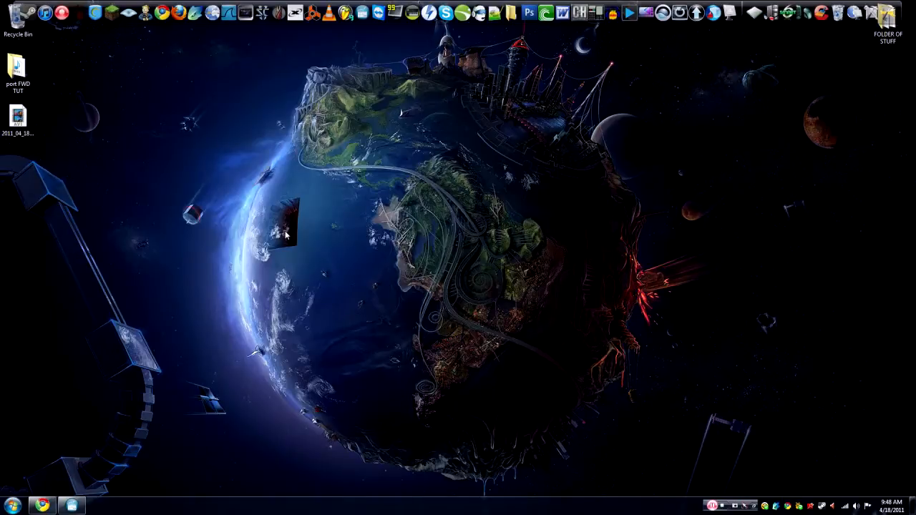
{"action": "right_click", "coordinate": [284, 232]}
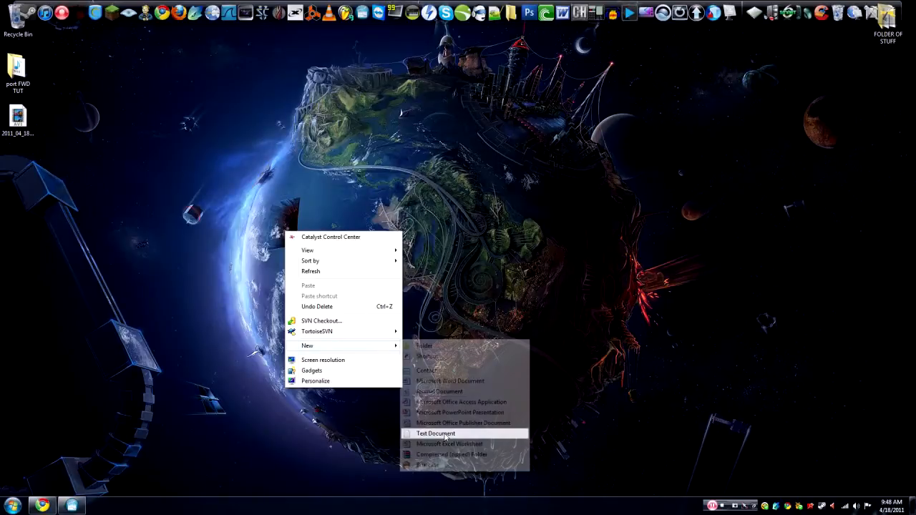
{"action": "left_click", "coordinate": [435, 434]}
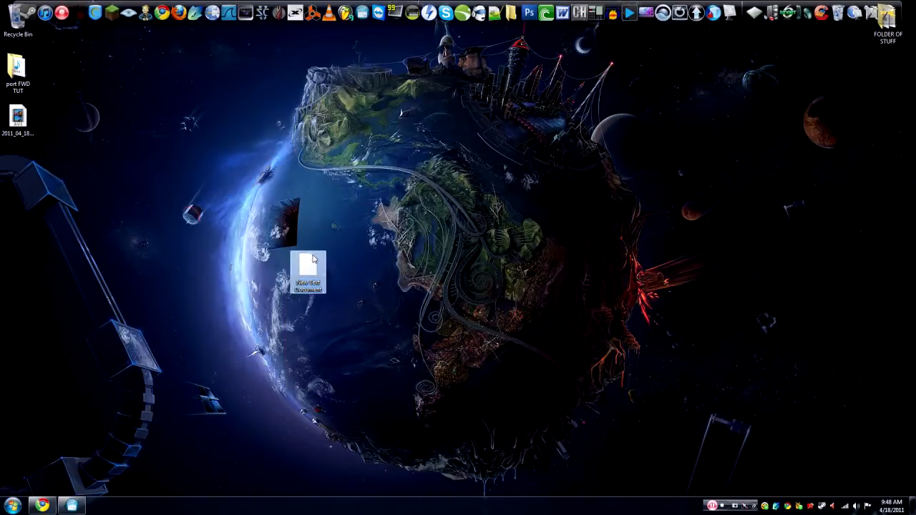
{"action": "double_click", "coordinate": [309, 271]}
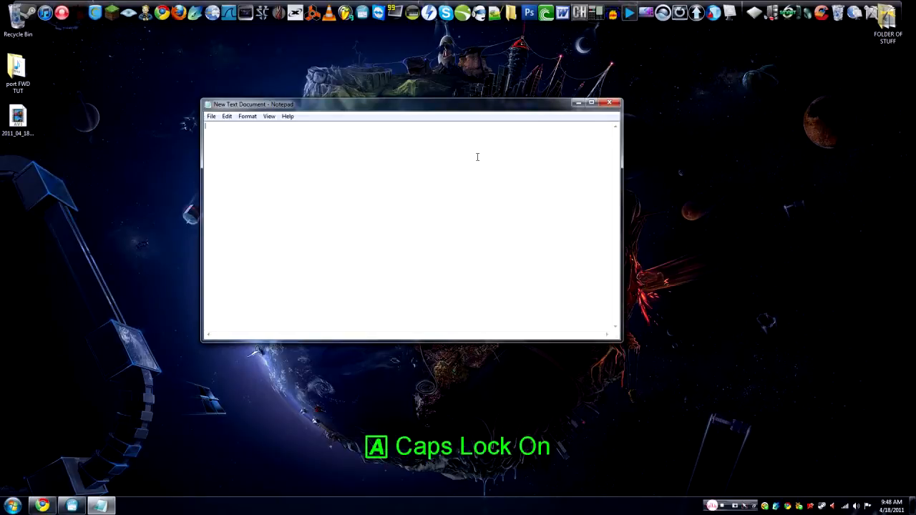
- Set Notepad's font to a Bold style at a large size via Format > Font
{"action": "left_click", "coordinate": [246, 116]}
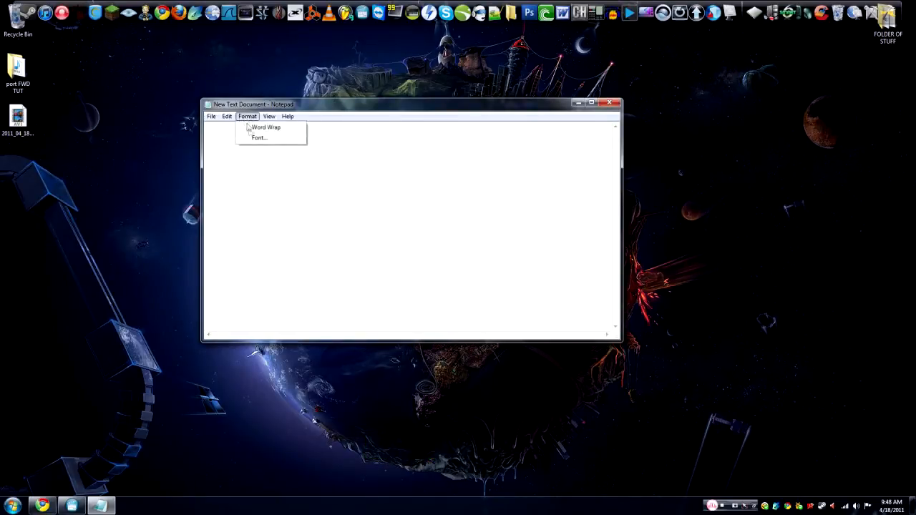
{"action": "left_click", "coordinate": [246, 116]}
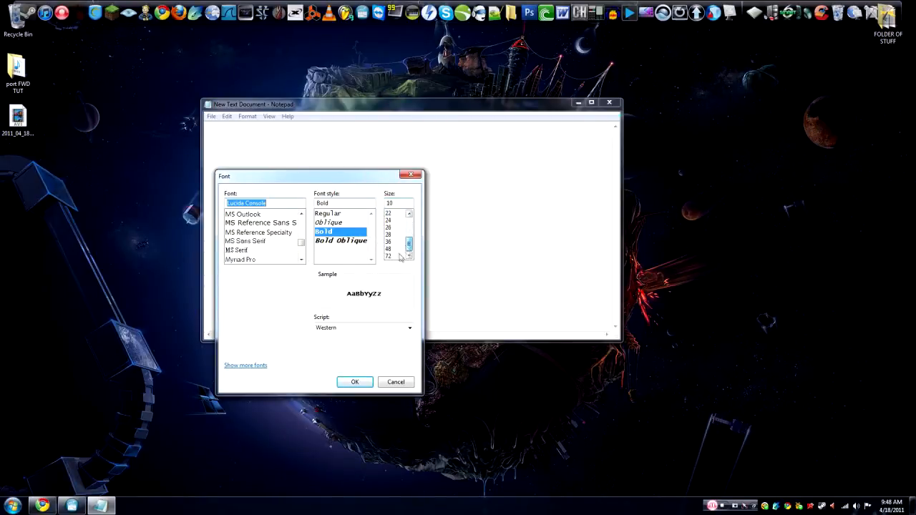
{"action": "left_click", "coordinate": [355, 380]}
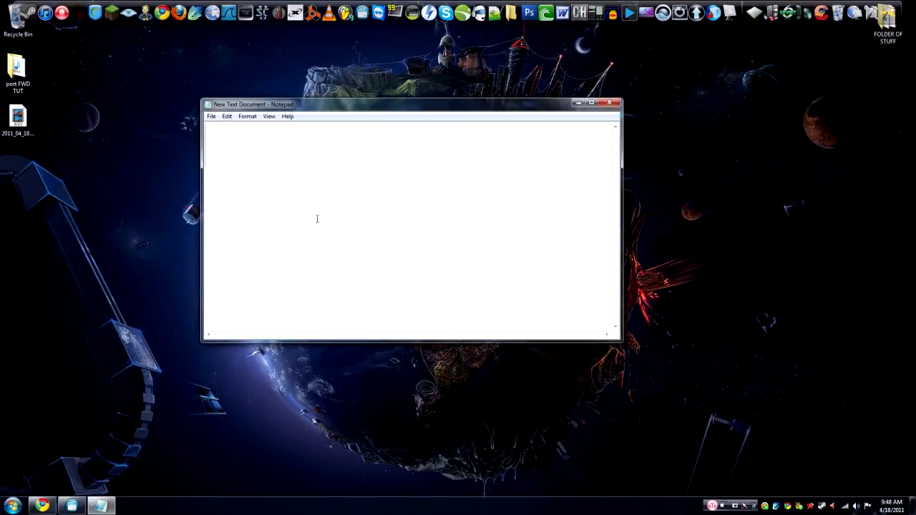
- Write the heading 'IP ADD:PORT+1', removing a stray 'x' typed after PORT
{"action": "type", "text": "IP ADD"}
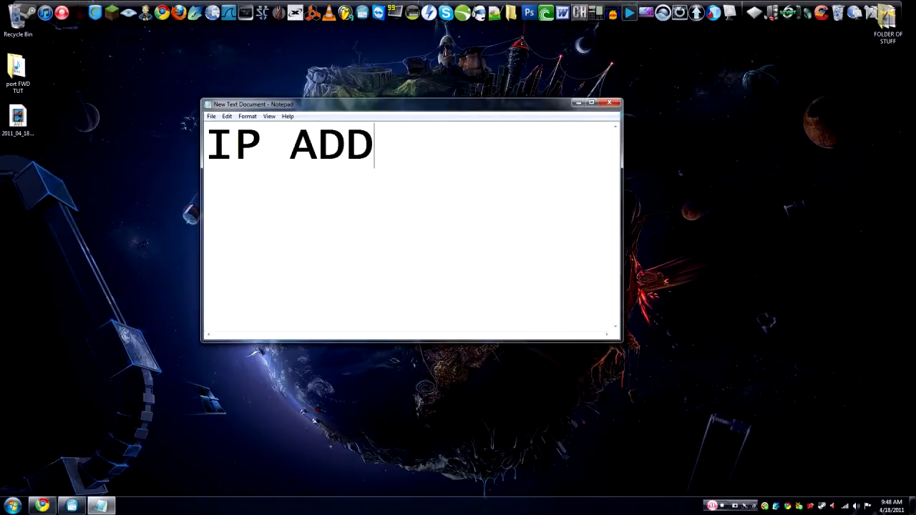
{"action": "type", "text": ":"}
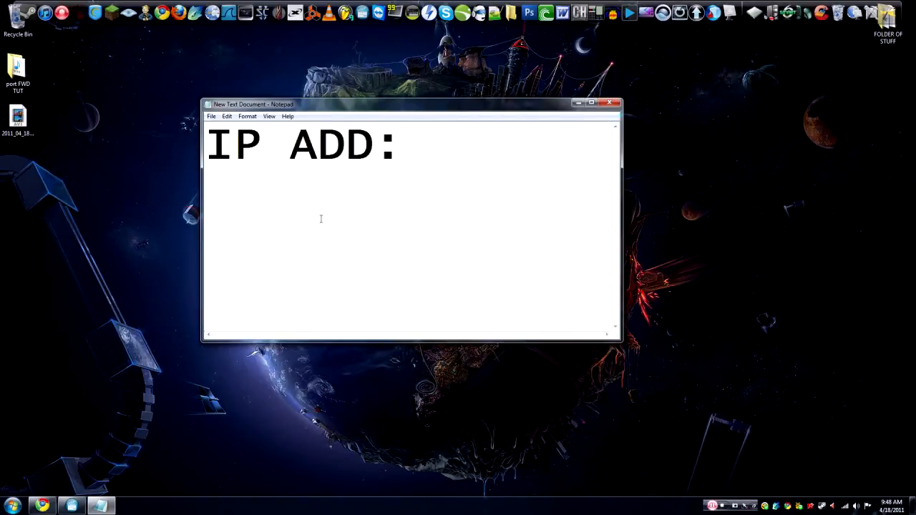
{"action": "left_click", "coordinate": [403, 146]}
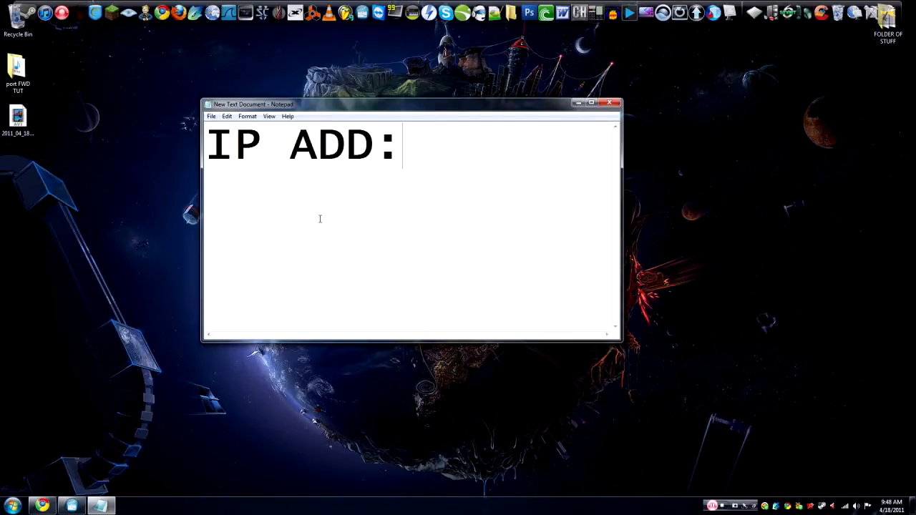
{"action": "type", "text": "PORT"}
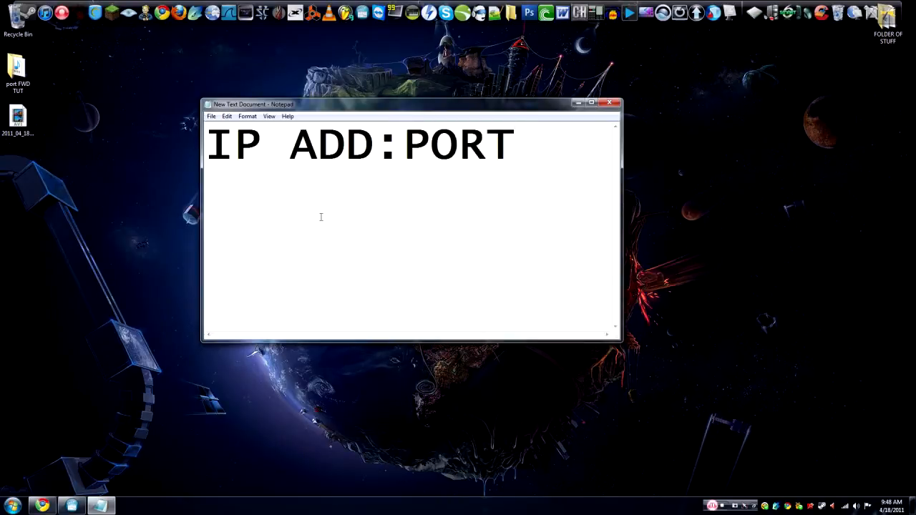
{"action": "type", "text": "x"}
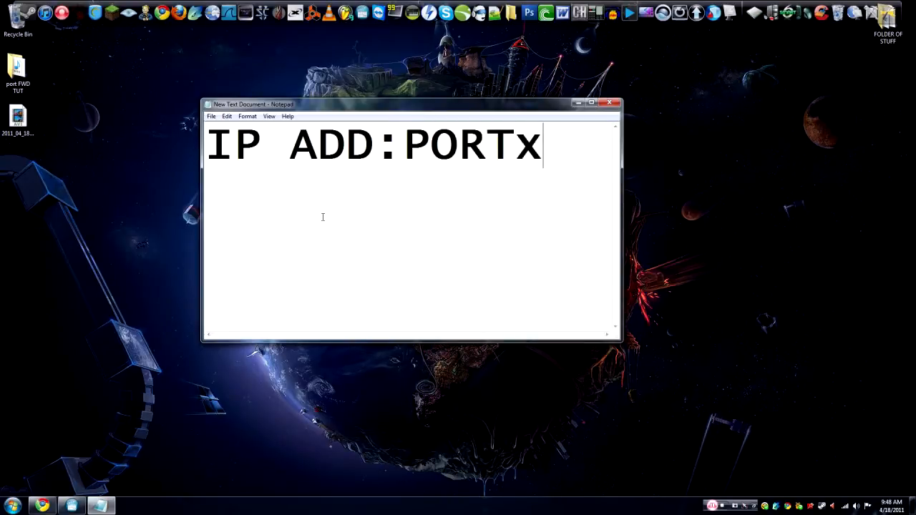
{"action": "key", "text": "Backspace"}
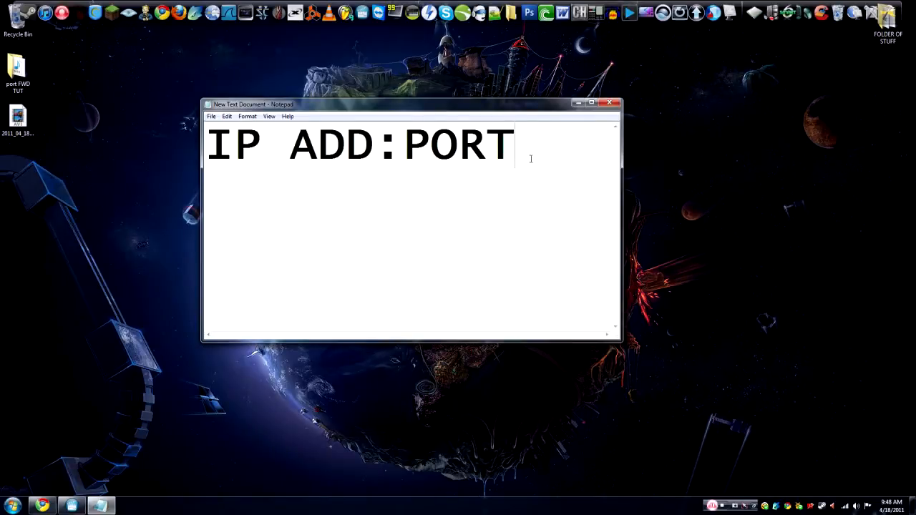
{"action": "type", "text": "+1"}
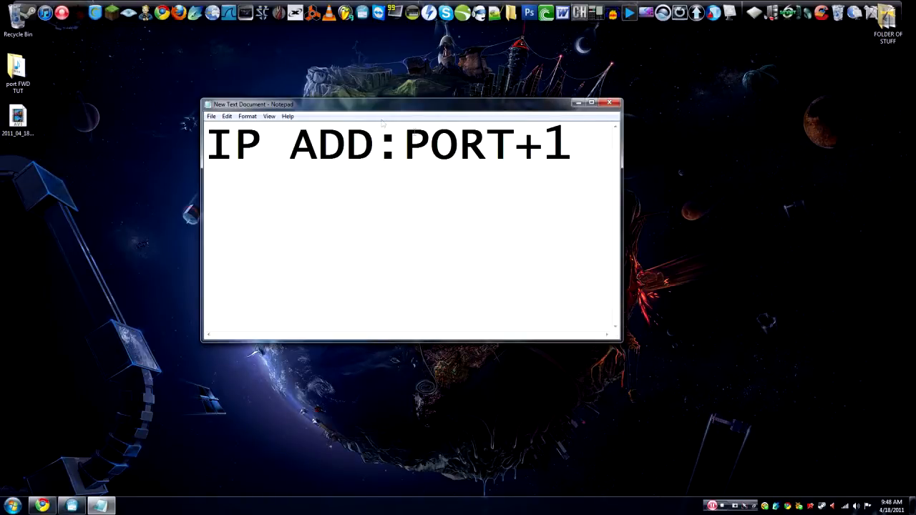
- Write the sample number 26656 beneath the heading, backspacing a mistyped digit
{"action": "left_click", "coordinate": [429, 146]}
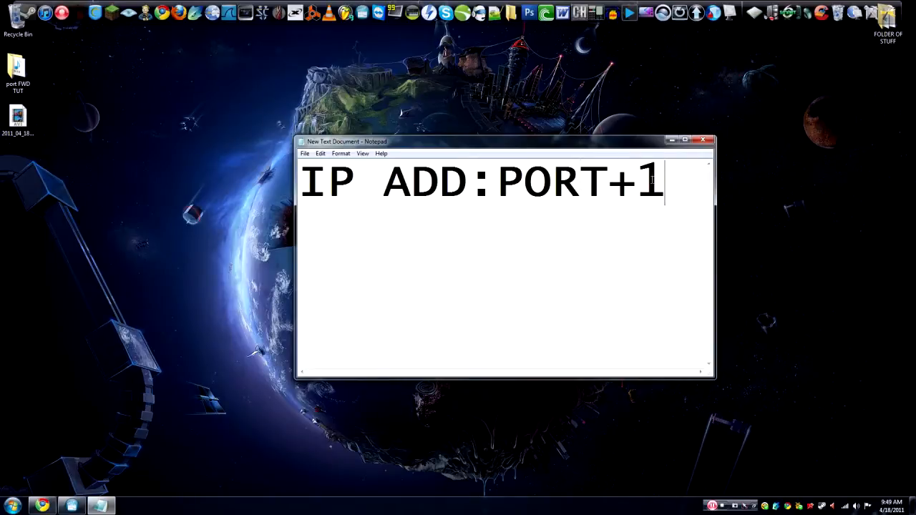
{"action": "left_click_drag", "start_coordinate": [526, 184], "coordinate": [637, 183]}
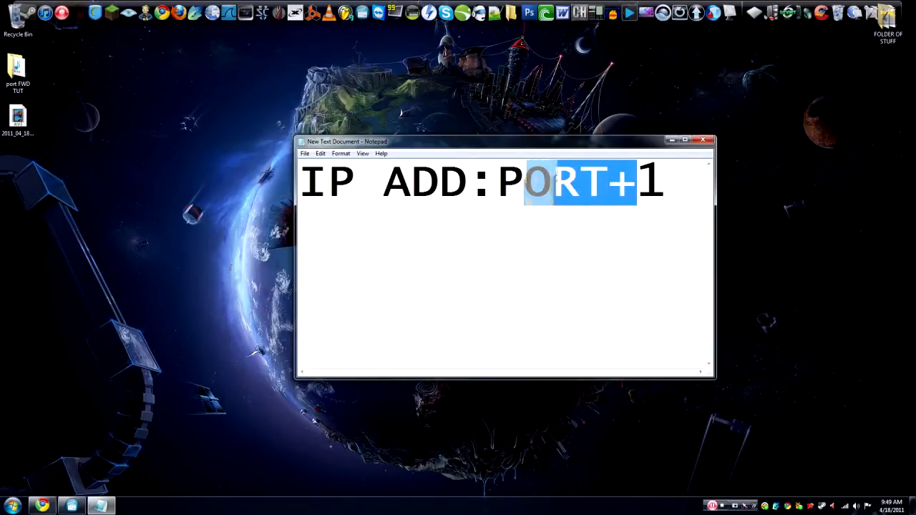
{"action": "left_click", "coordinate": [608, 211]}
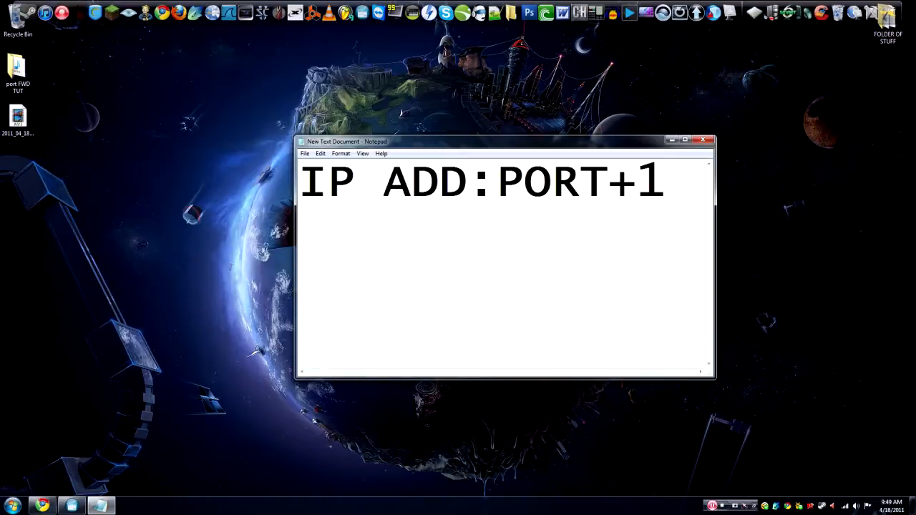
{"action": "type", "text": "2665"}
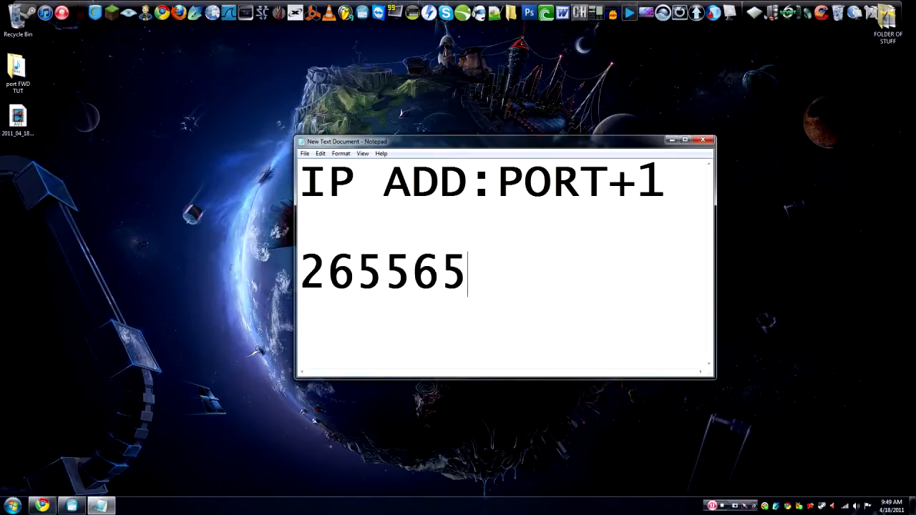
{"action": "type", "text": "1"}
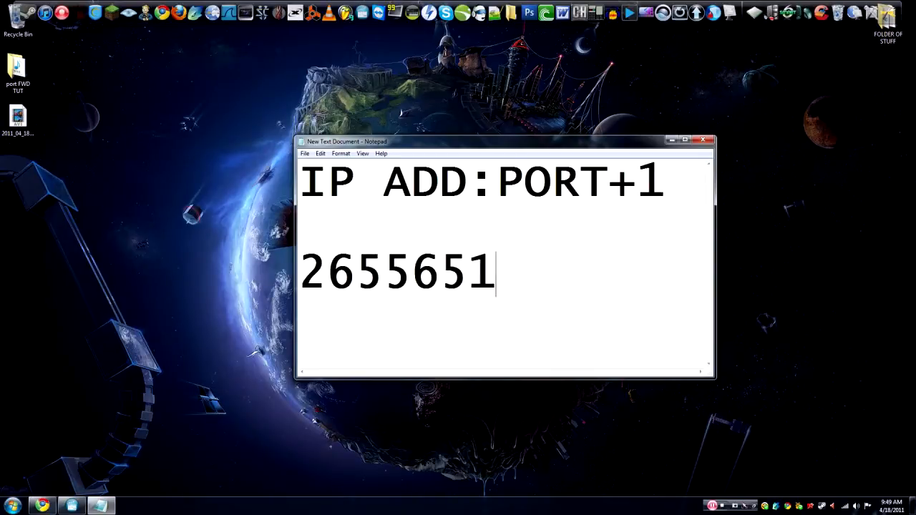
{"action": "key", "text": "BackSpace"}
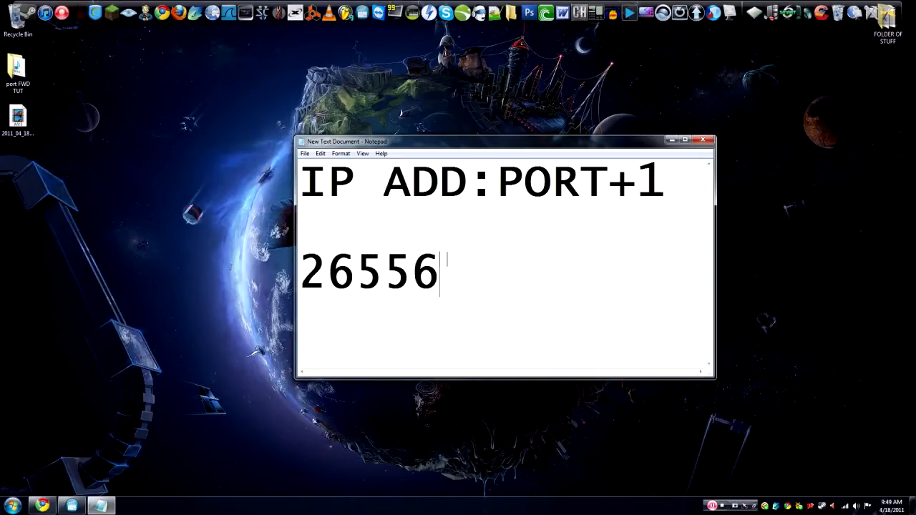
{"action": "type", "text": "6"}
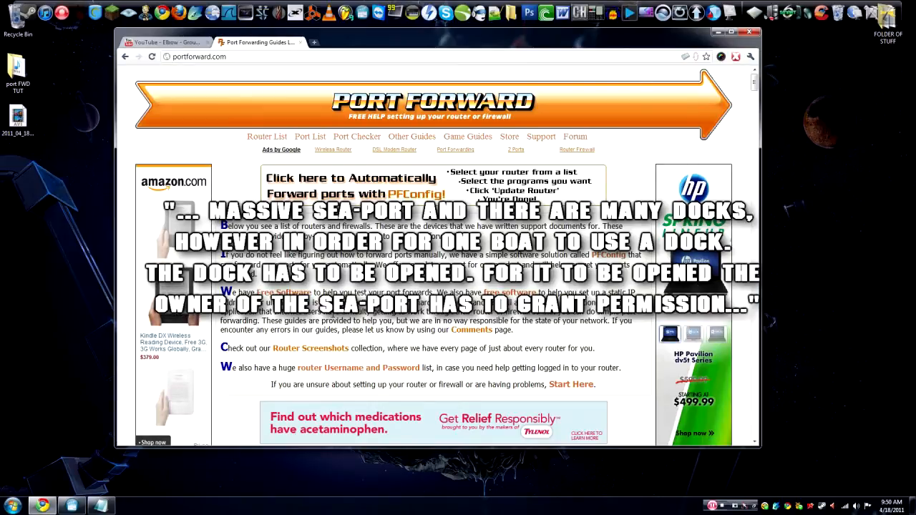
- Scroll down the portforward.com home page
{"action": "scroll", "scroll_direction": "down", "scroll_amount": 3}
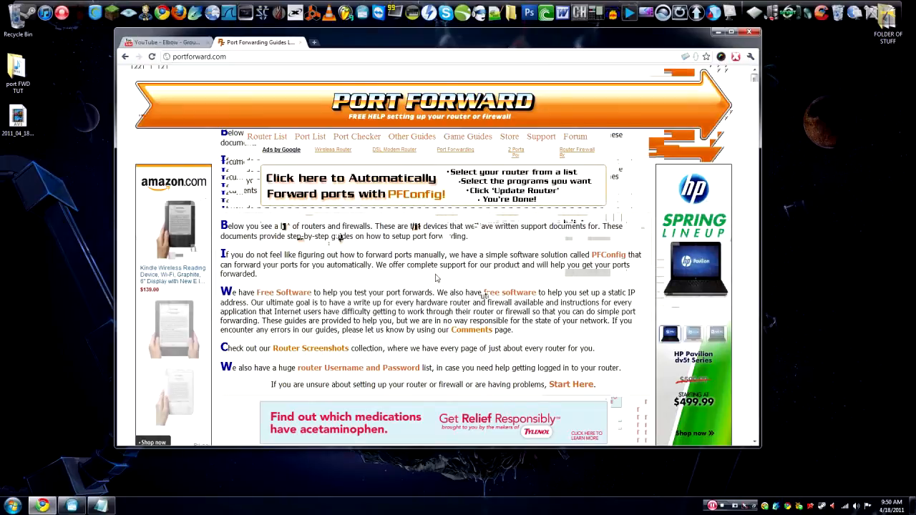
{"action": "mouse_move", "coordinate": [320, 50]}
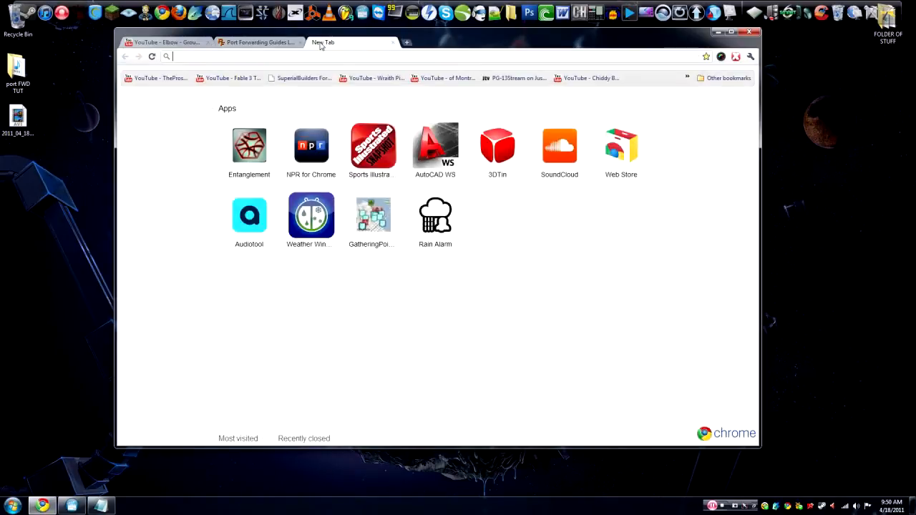
- Search 'WHAT IS MY IP' from the address bar to look up the public IP address
{"action": "type", "text": "WHAT IS MY"}
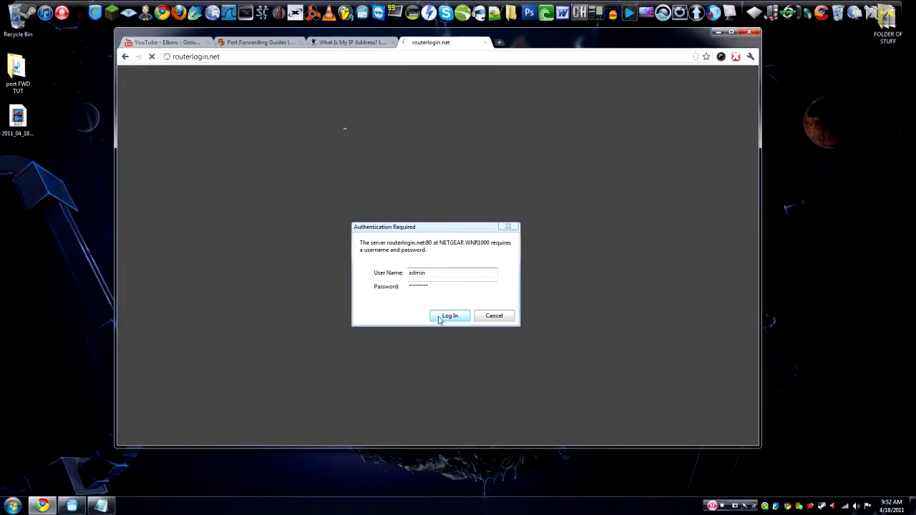
- Submit the router credentials, glance at the Port Forward tab, and return to the NETGEAR admin tab
{"action": "left_click", "coordinate": [449, 316]}
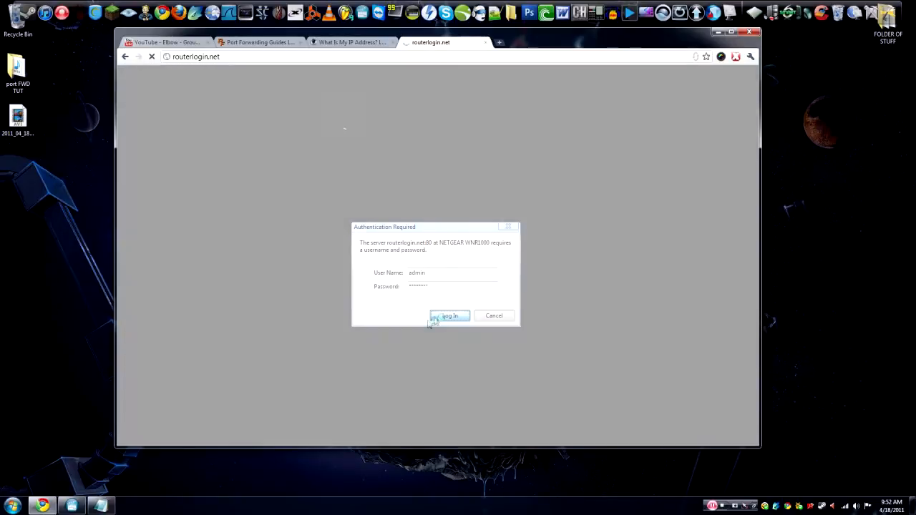
{"action": "left_click", "coordinate": [450, 316]}
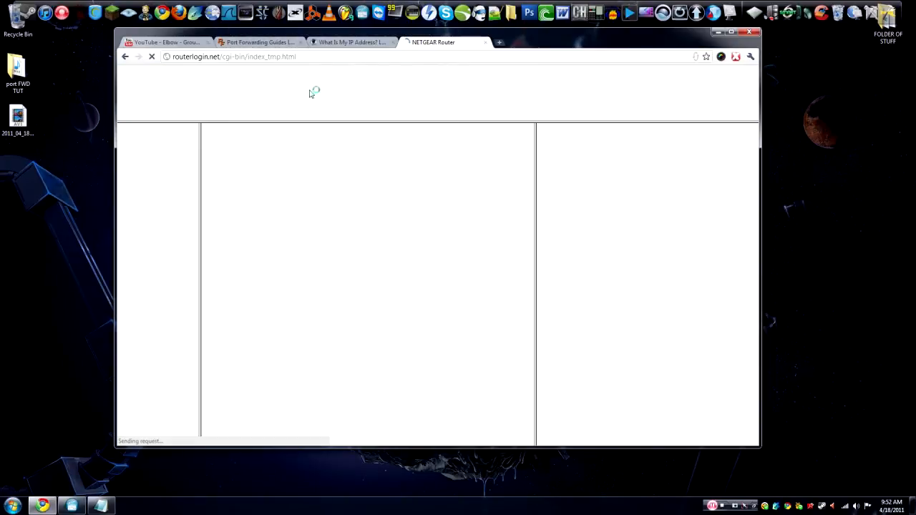
{"action": "left_click", "coordinate": [260, 42]}
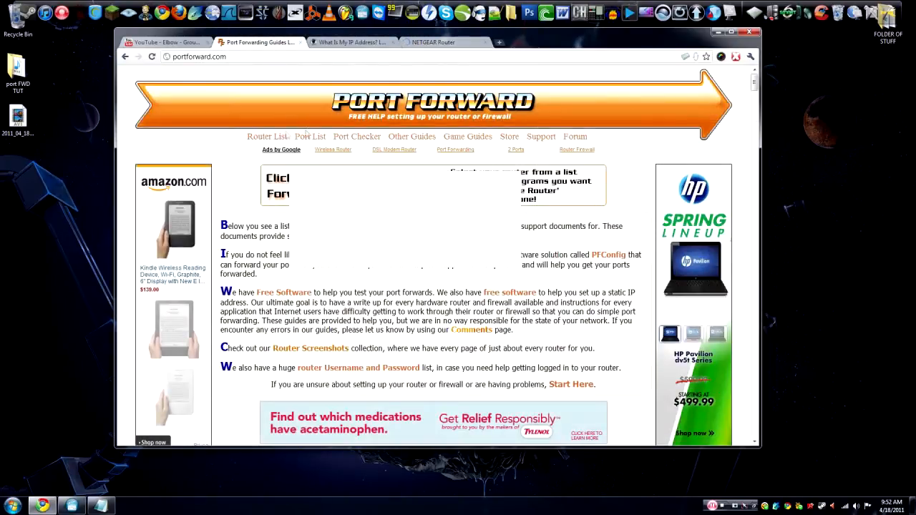
{"action": "left_click", "coordinate": [266, 138]}
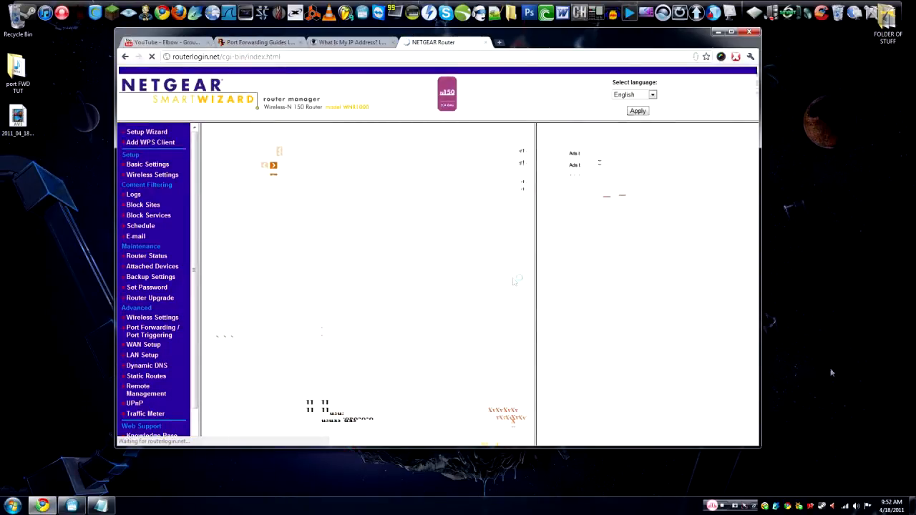
- View Basic Settings with internet IP, subnet mask and DNS, then return to the Port Forward guides tab
{"action": "left_click", "coordinate": [148, 163]}
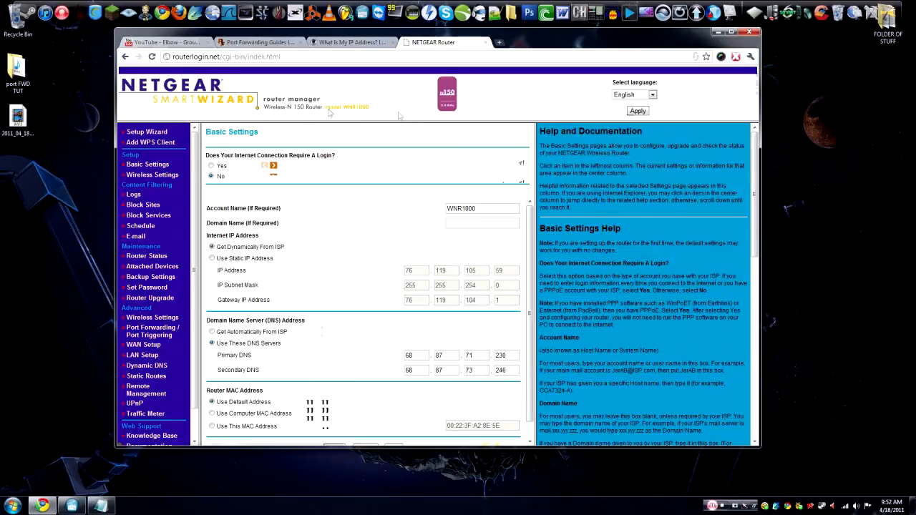
{"action": "mouse_move", "coordinate": [367, 120]}
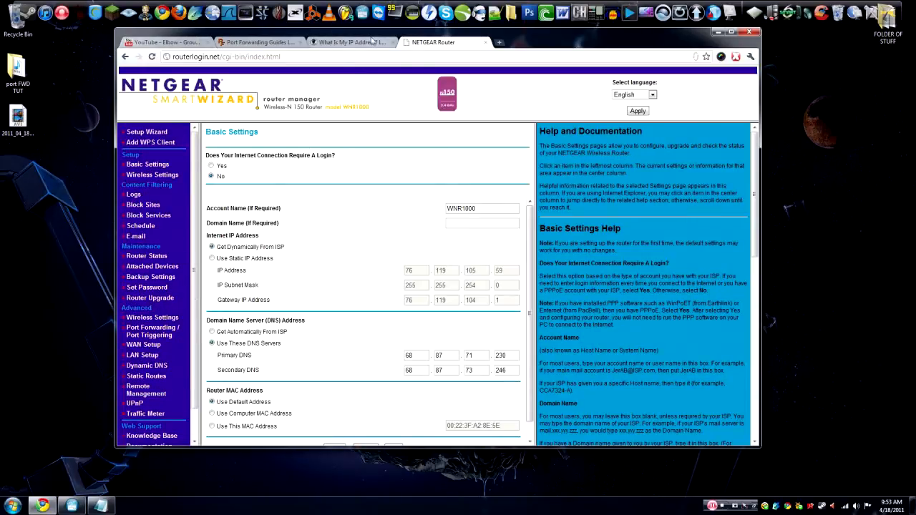
{"action": "left_click", "coordinate": [350, 43]}
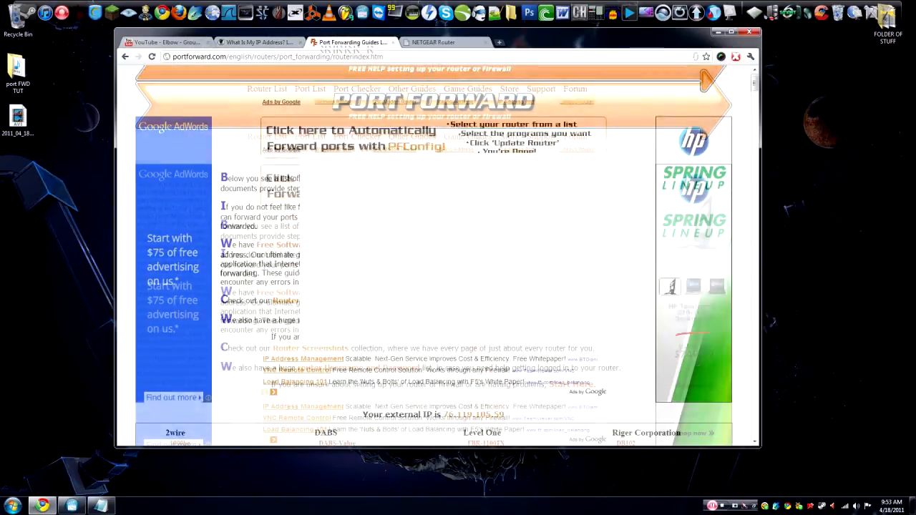
- Scroll the router list and select the US Robotics USR5461 guide
{"action": "scroll", "scroll_direction": "down", "scroll_amount": 3}
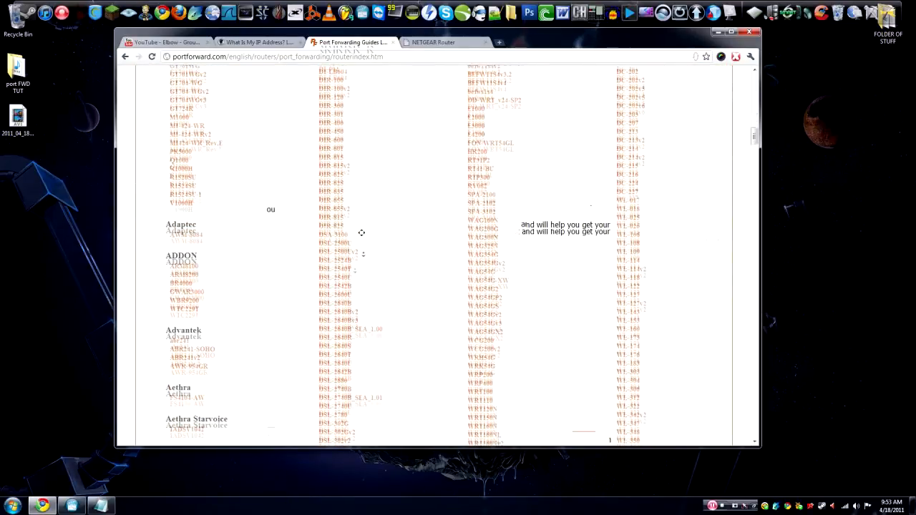
{"action": "scroll", "scroll_direction": "down", "scroll_amount": 3}
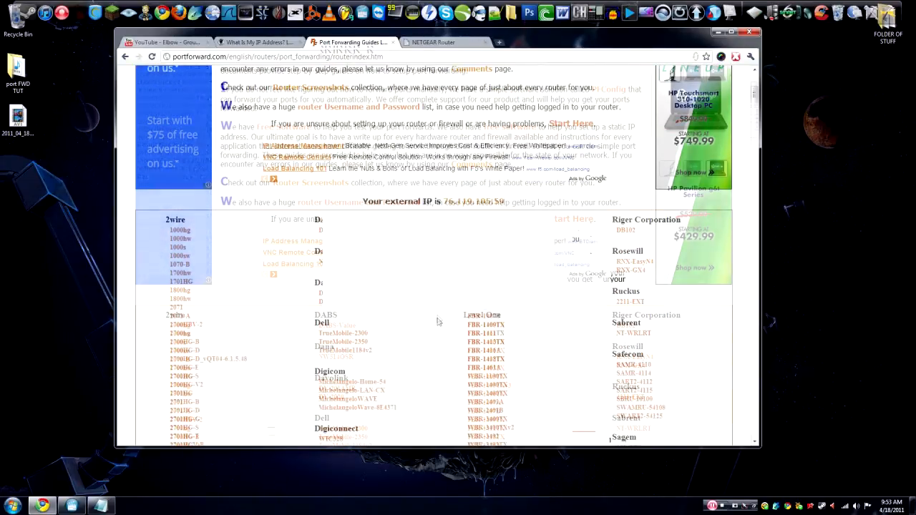
{"action": "scroll", "scroll_direction": "down", "scroll_amount": 3}
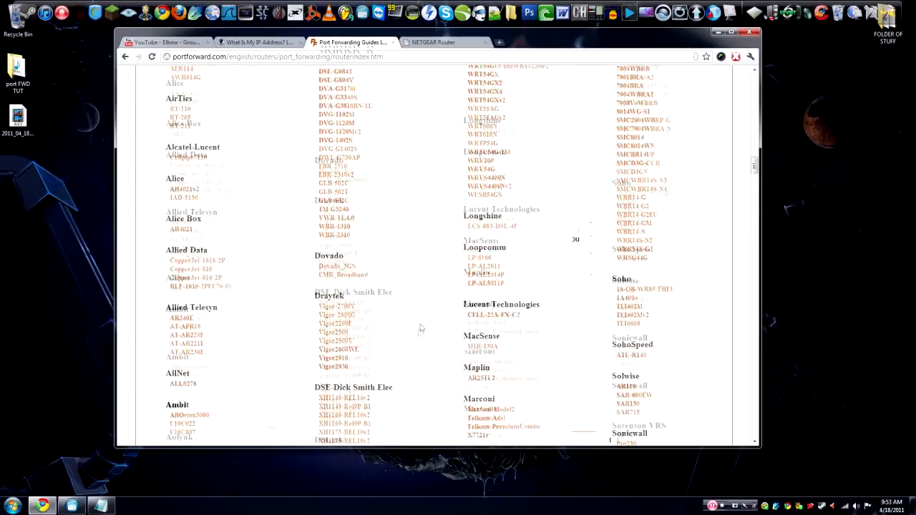
{"action": "scroll", "scroll_direction": "down", "scroll_amount": 3}
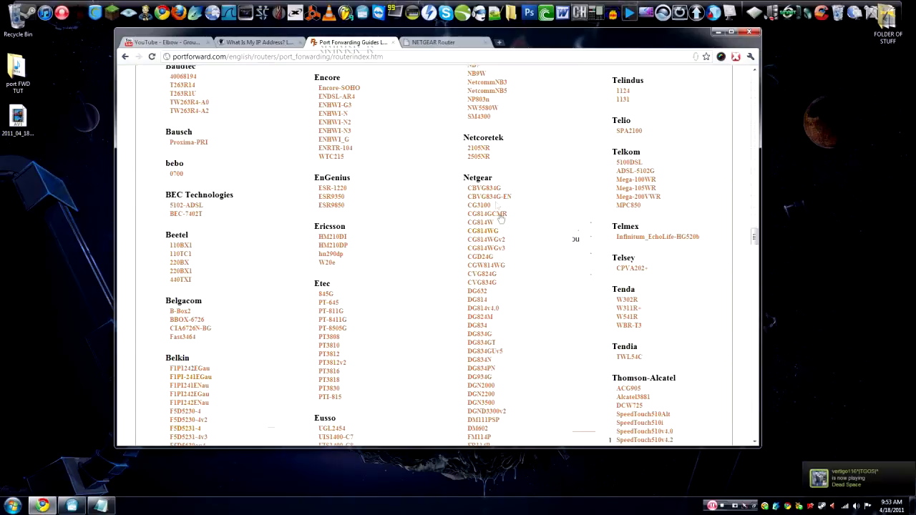
{"action": "scroll", "scroll_direction": "down", "scroll_amount": 3}
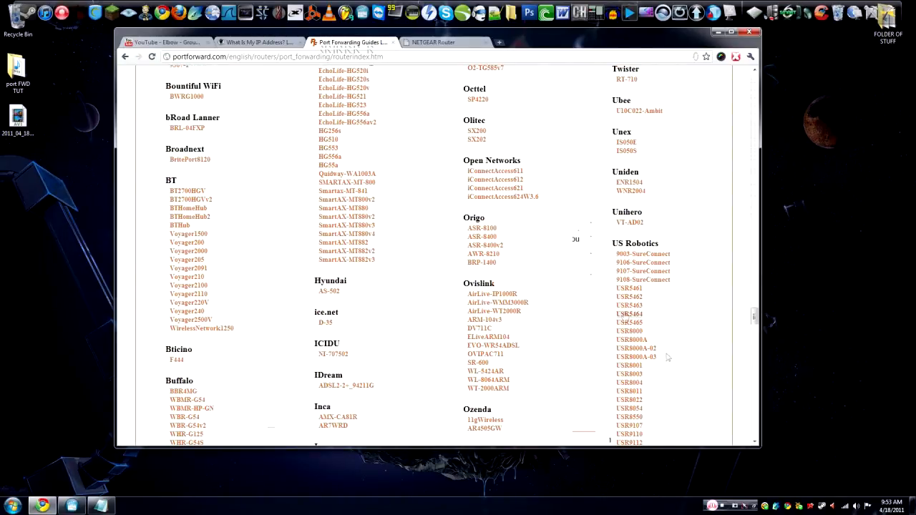
{"action": "left_click", "coordinate": [630, 289]}
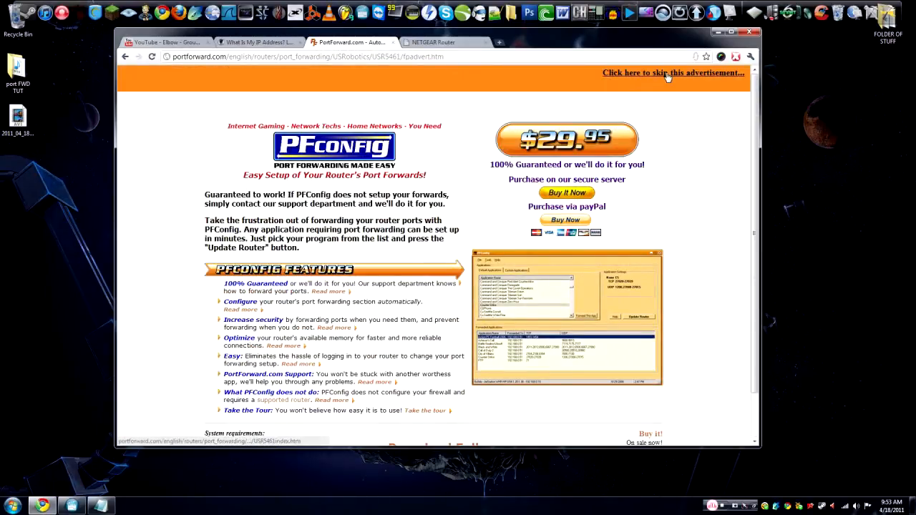
- Skip the PFConfig advertisement, open the Age of Empires III guide, read it, and return to the router tab
{"action": "left_click", "coordinate": [672, 73]}
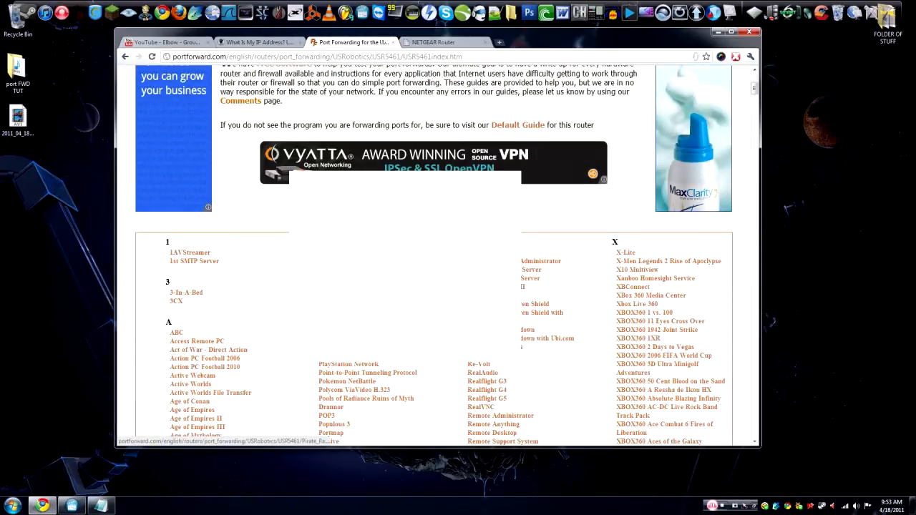
{"action": "scroll", "scroll_direction": "down", "scroll_amount": 3}
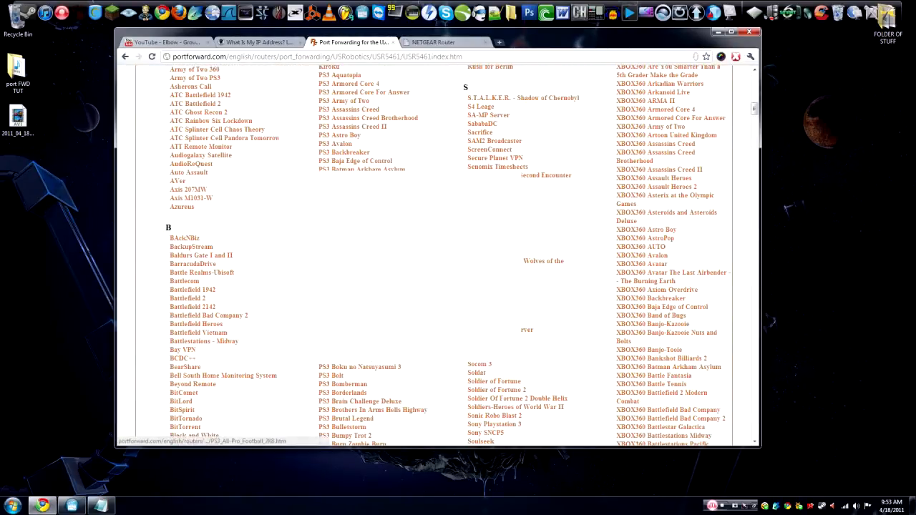
{"action": "scroll", "scroll_direction": "down", "scroll_amount": 3}
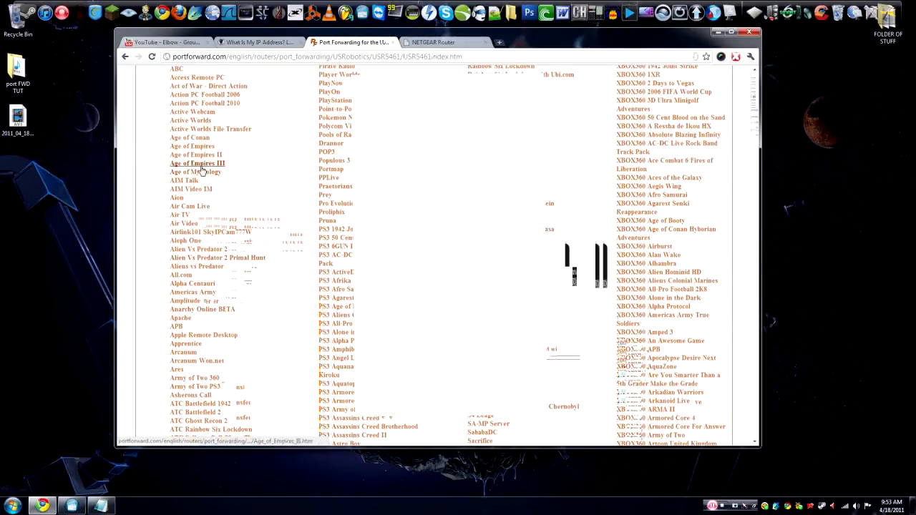
{"action": "left_click", "coordinate": [198, 163]}
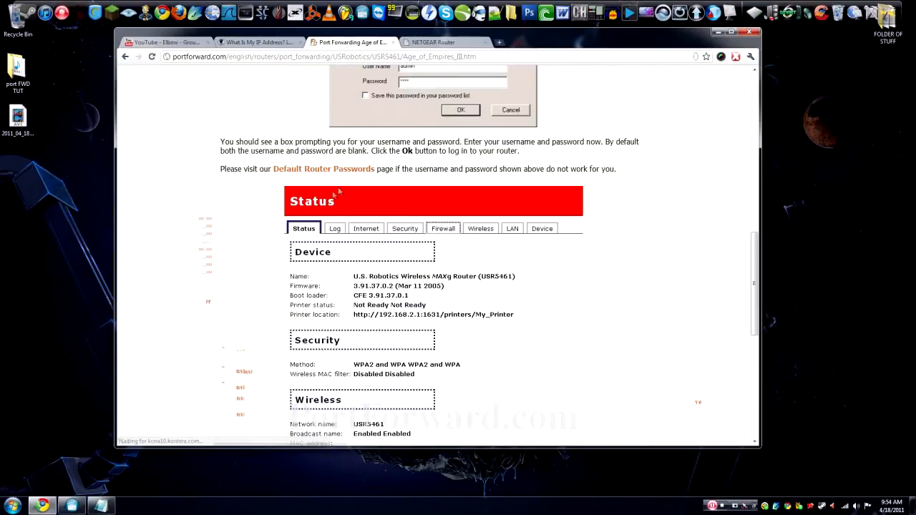
{"action": "scroll", "scroll_direction": "down", "scroll_amount": 3}
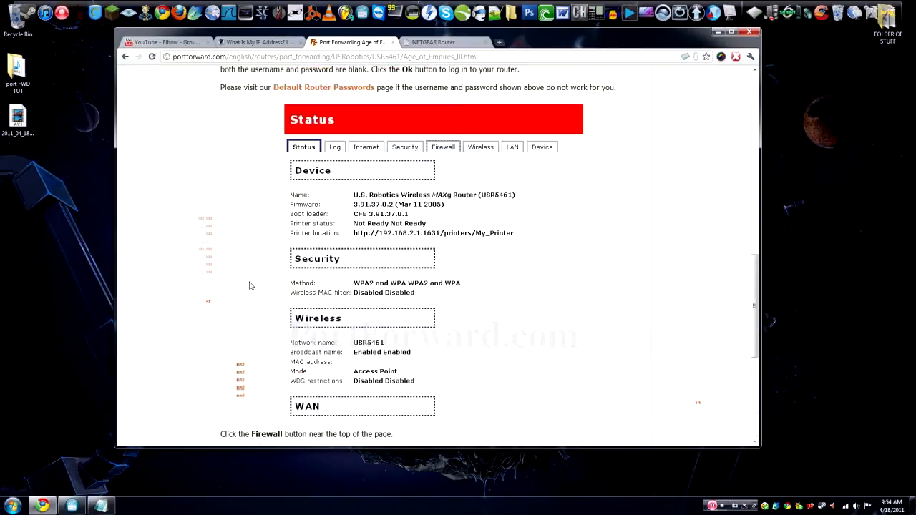
{"action": "left_click", "coordinate": [432, 42]}
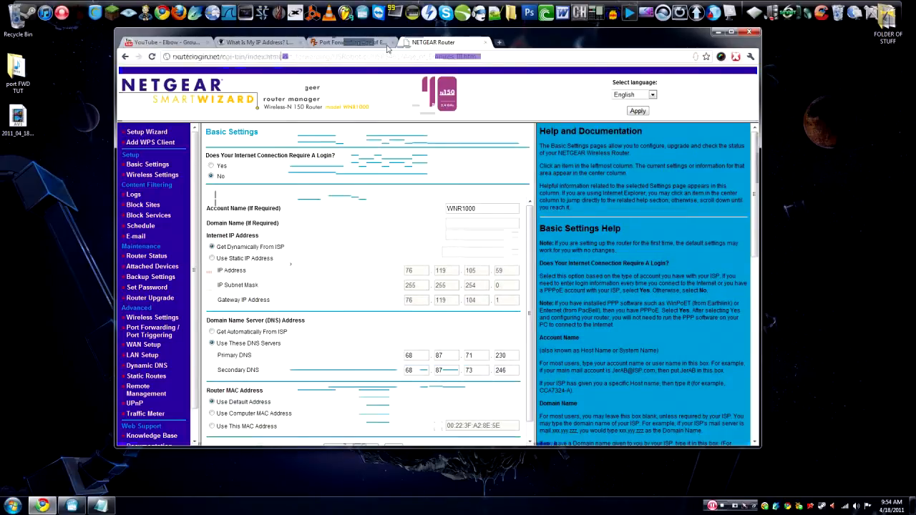
- After a glance at the guide tab, open Attached Devices under Maintenance in the NETGEAR menu
{"action": "left_click", "coordinate": [350, 42]}
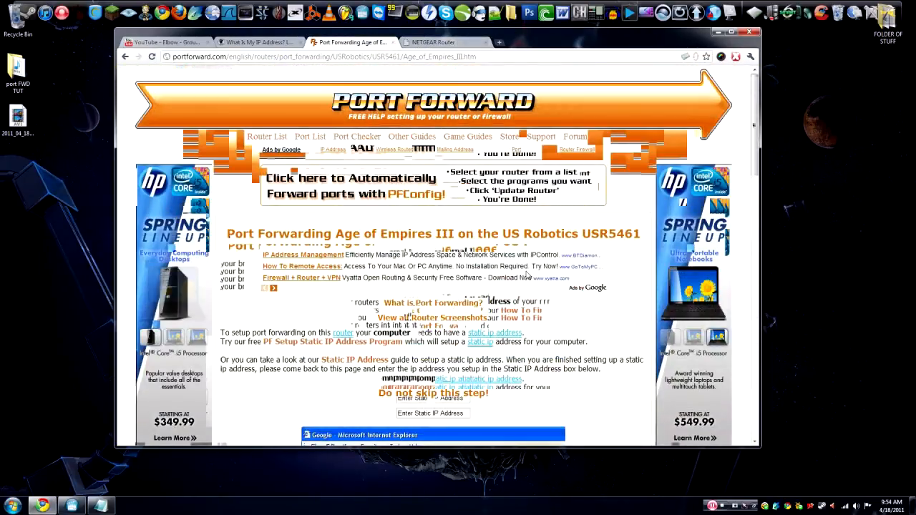
{"action": "left_click", "coordinate": [432, 43]}
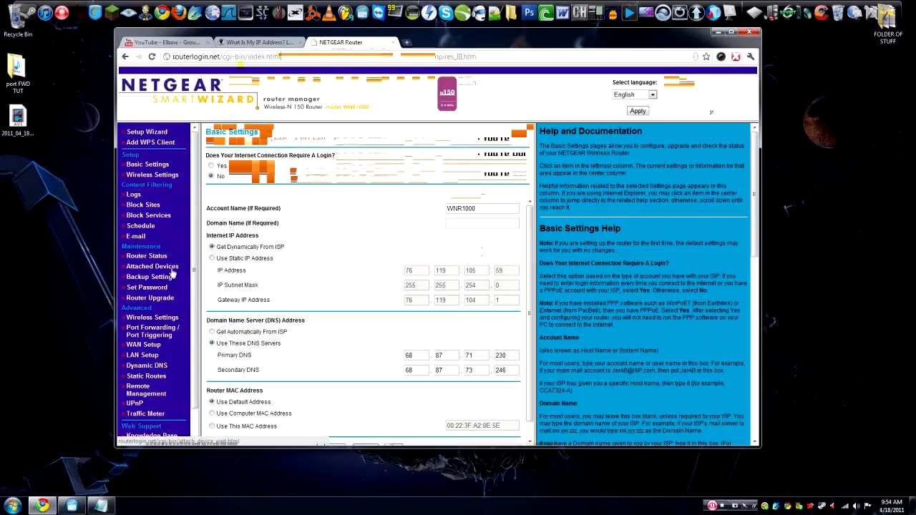
{"action": "left_click", "coordinate": [152, 266]}
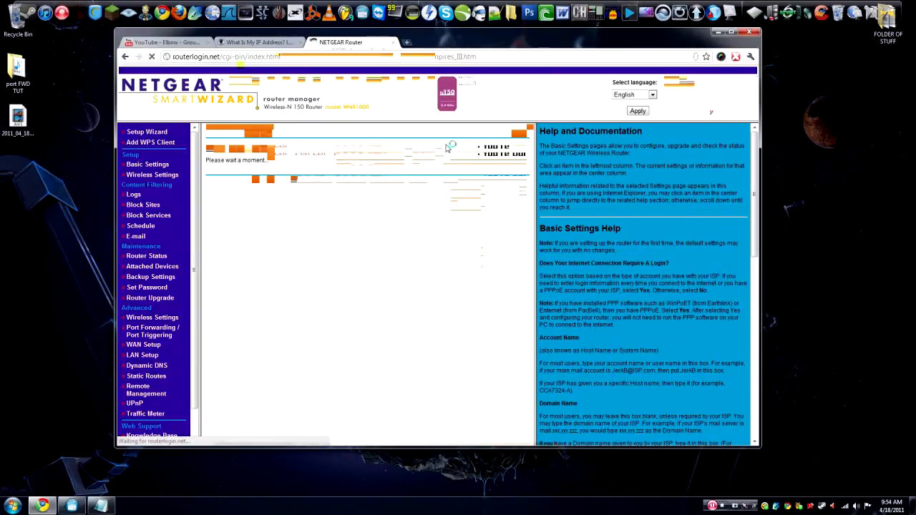
{"action": "left_click", "coordinate": [152, 266]}
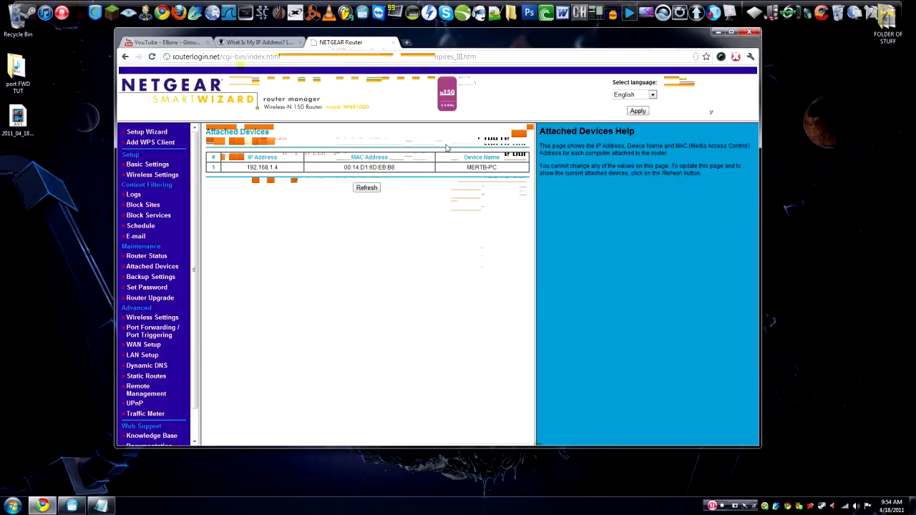
{"action": "mouse_move", "coordinate": [250, 166]}
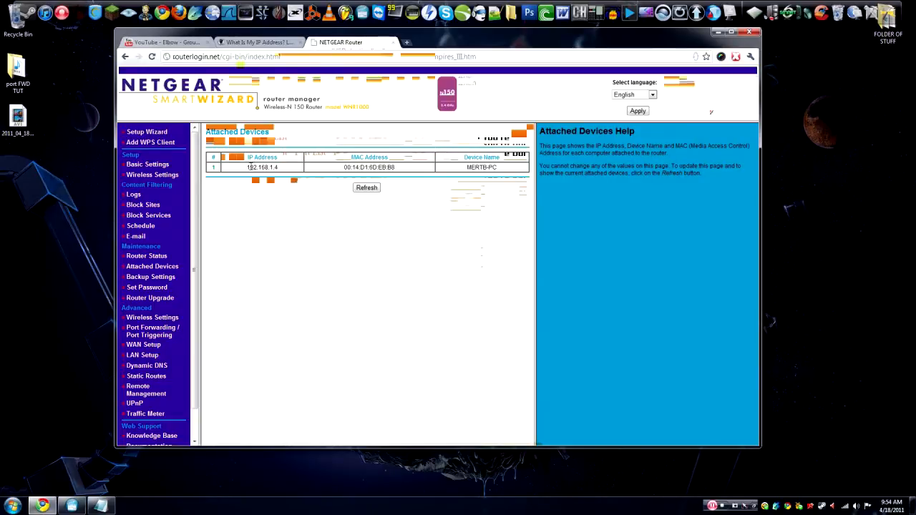
{"action": "double_click", "coordinate": [261, 166]}
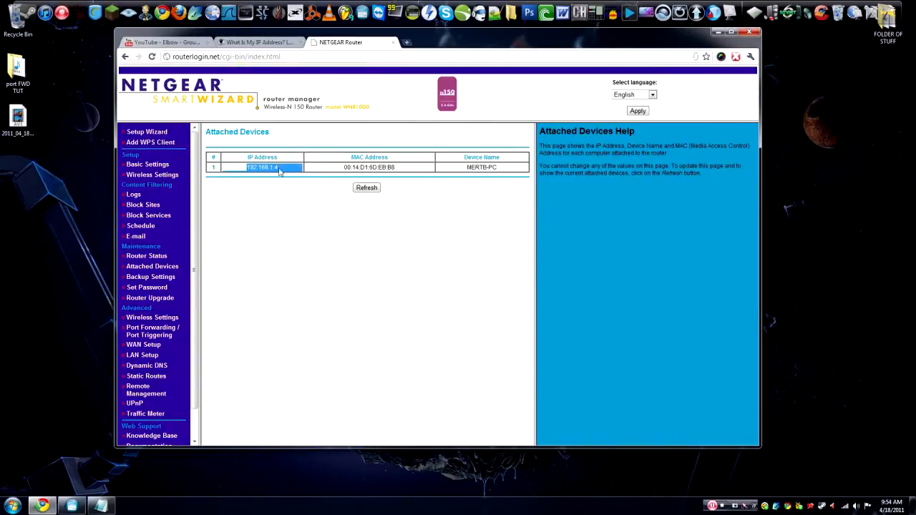
{"action": "mouse_move", "coordinate": [151, 330]}
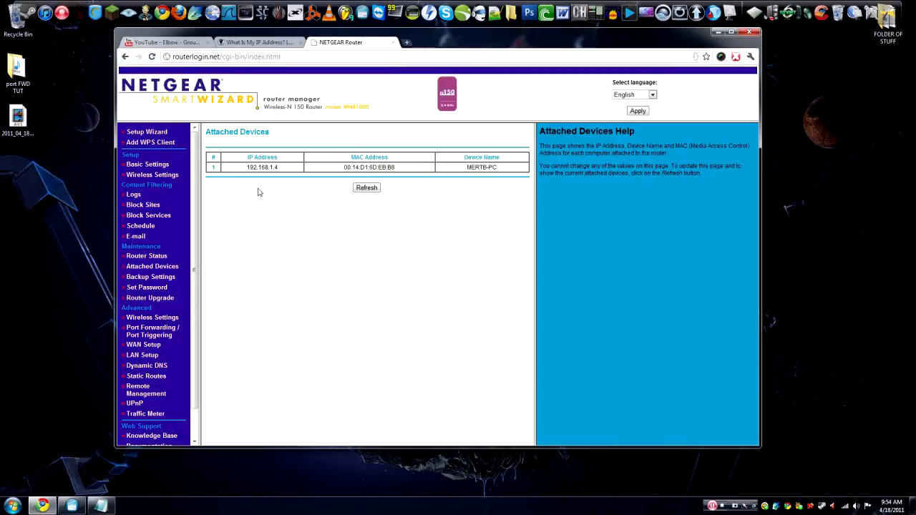
{"action": "mouse_move", "coordinate": [264, 188]}
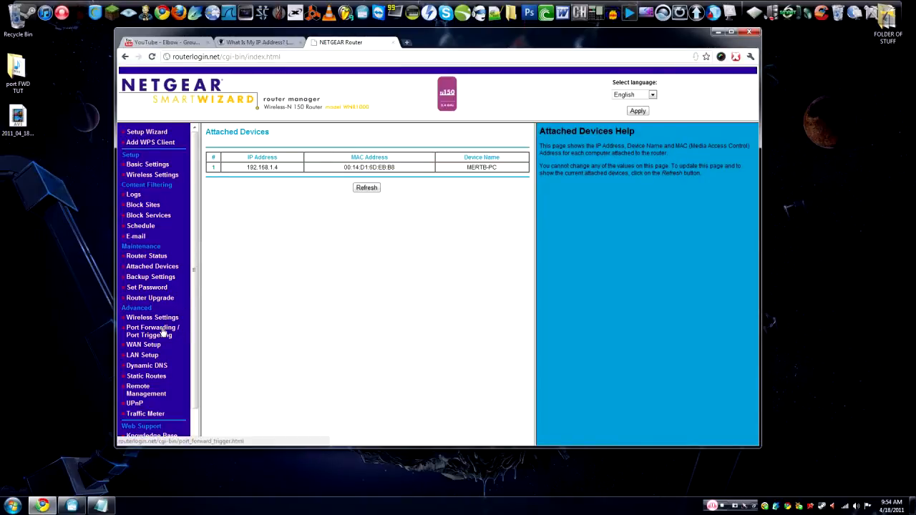
- Show the Port Forwarding / Port Triggering list and select the minecraft service row
{"action": "left_click", "coordinate": [151, 330]}
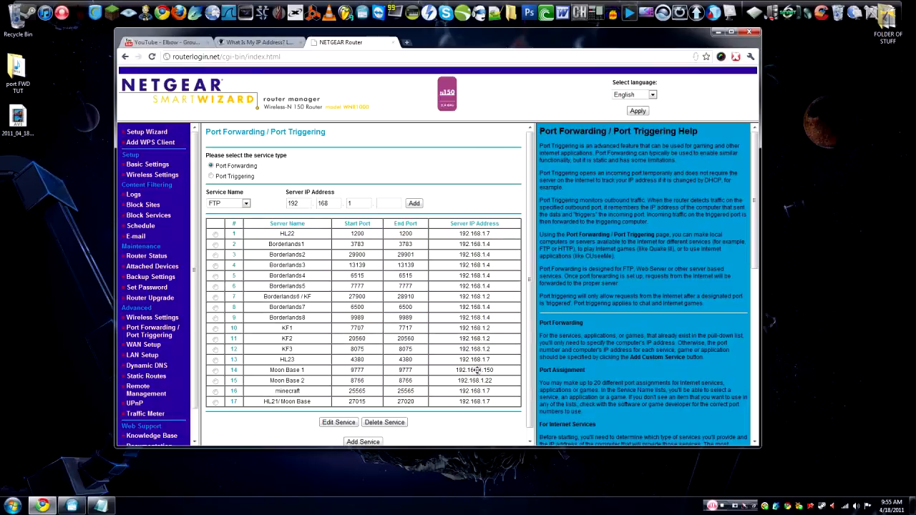
{"action": "scroll", "scroll_direction": "down", "scroll_amount": 3}
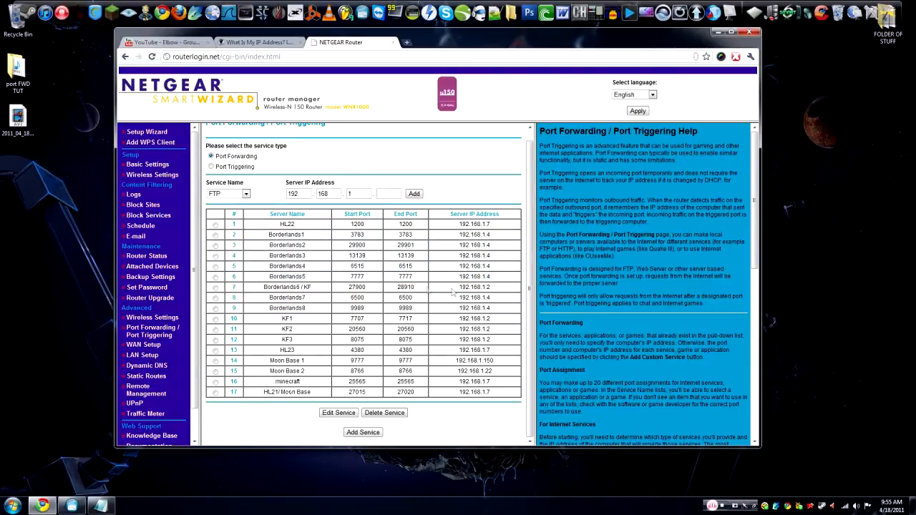
{"action": "left_click", "coordinate": [215, 361]}
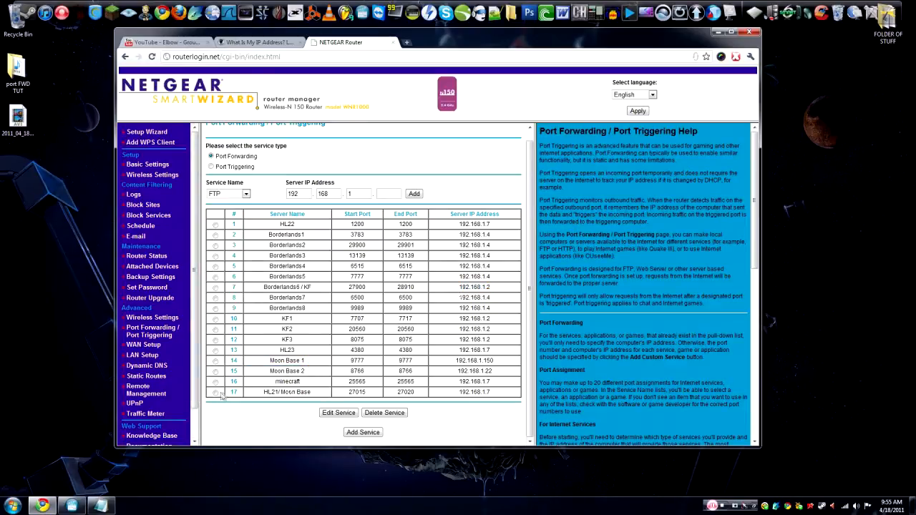
- Edit the minecraft service (port 25565) to server IP 192.168.1.4 and apply it
{"action": "left_click", "coordinate": [215, 382]}
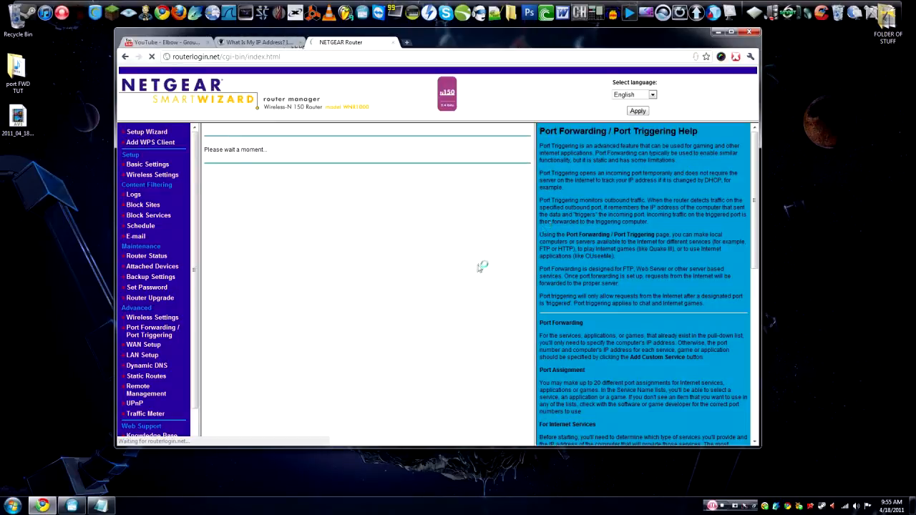
{"action": "mouse_move", "coordinate": [479, 265]}
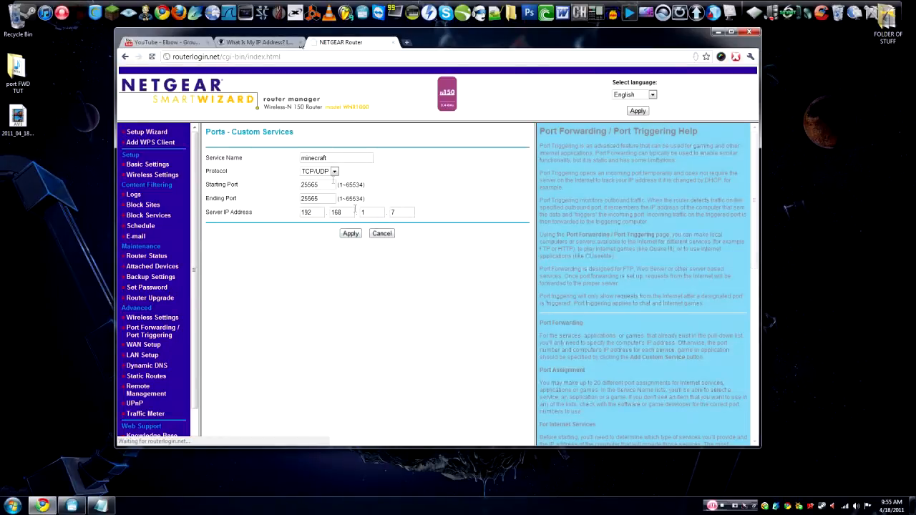
{"action": "left_click", "coordinate": [334, 171]}
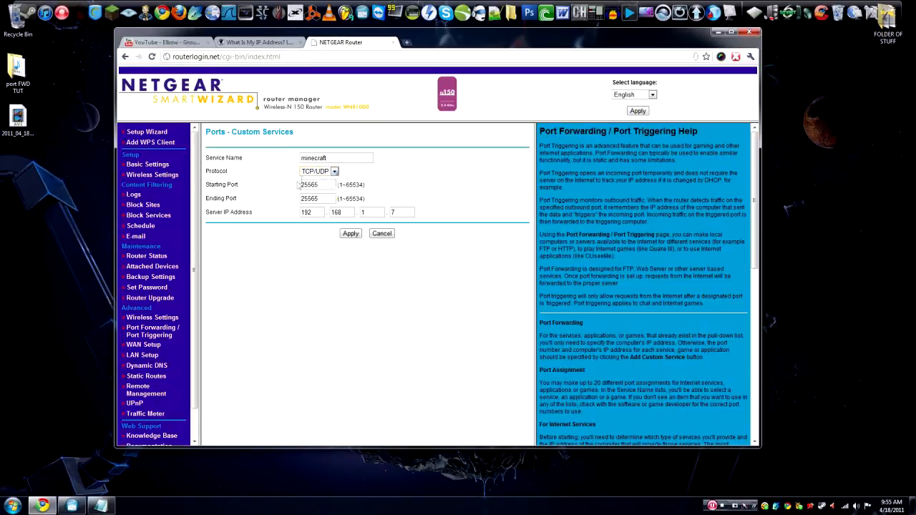
{"action": "mouse_move", "coordinate": [361, 209]}
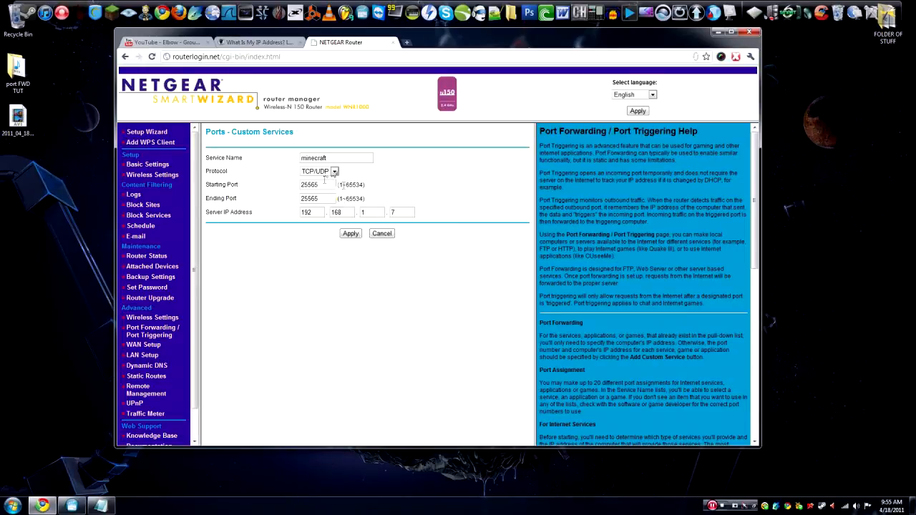
{"action": "mouse_move", "coordinate": [406, 224]}
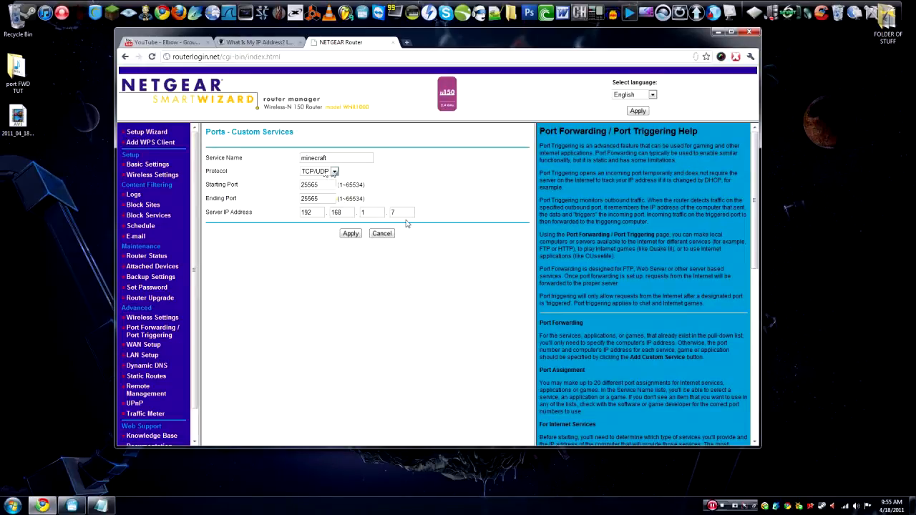
{"action": "left_click", "coordinate": [400, 212]}
{"action": "type", "text": "4"}
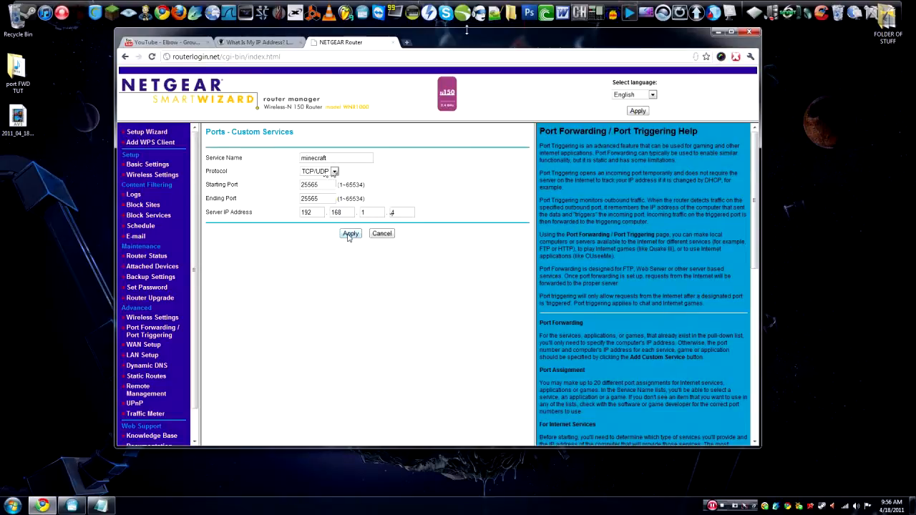
{"action": "left_click", "coordinate": [349, 233]}
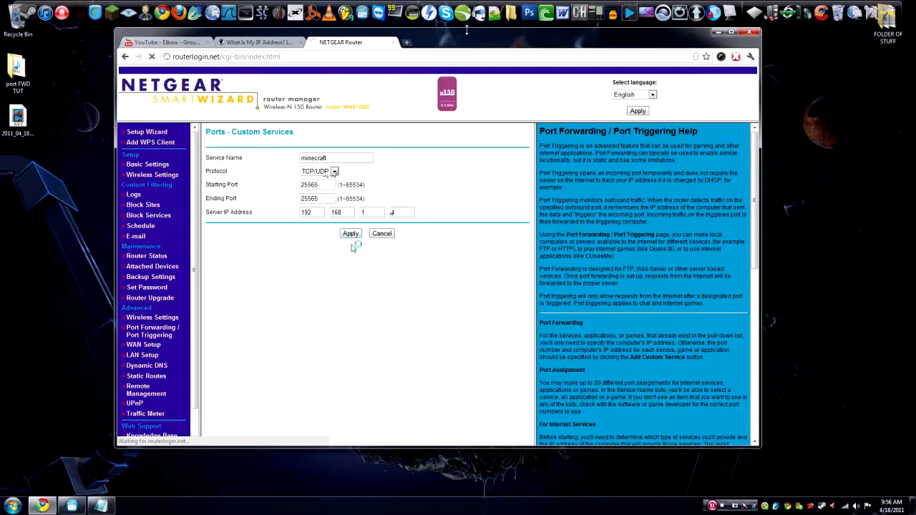
{"action": "left_click", "coordinate": [350, 233]}
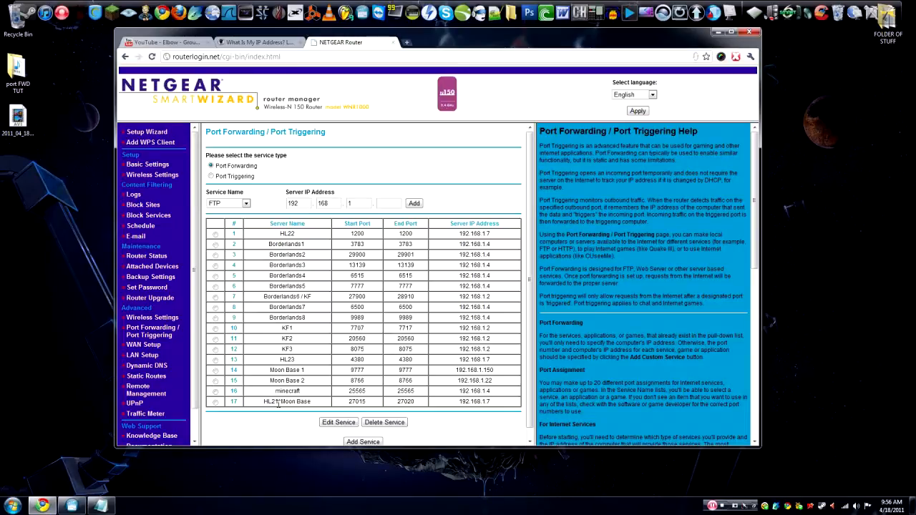
{"action": "double_click", "coordinate": [271, 400]}
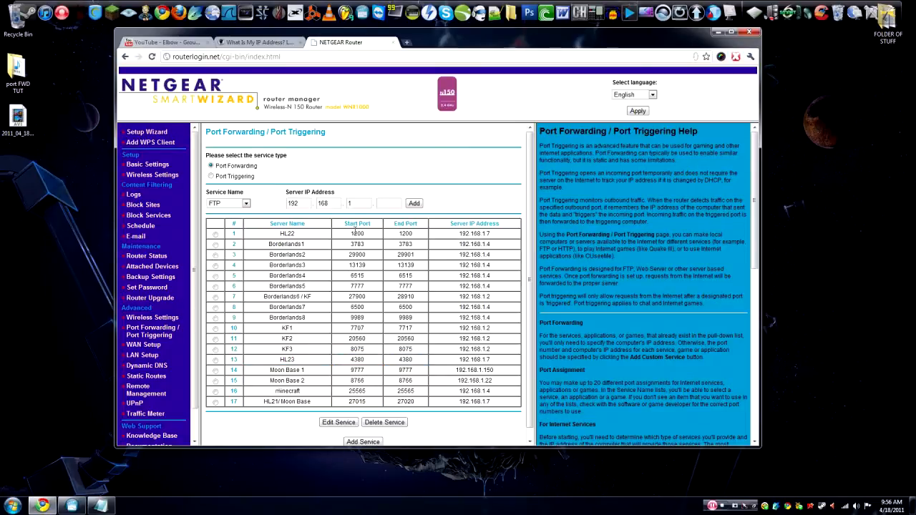
{"action": "mouse_move", "coordinate": [338, 340]}
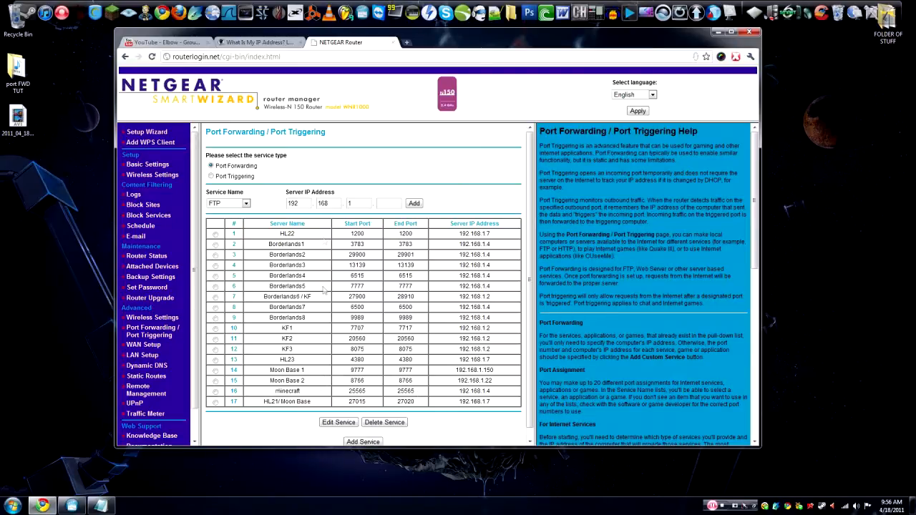
{"action": "mouse_move", "coordinate": [377, 232]}
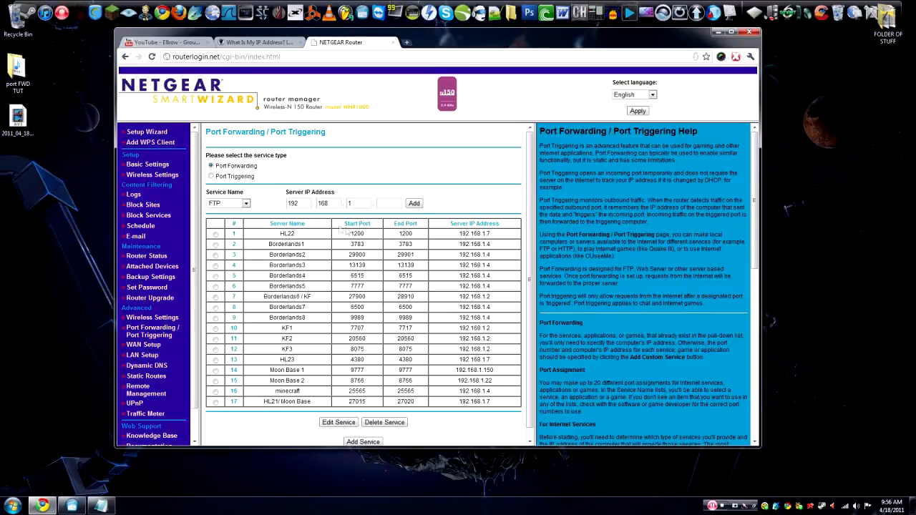
{"action": "mouse_move", "coordinate": [245, 192]}
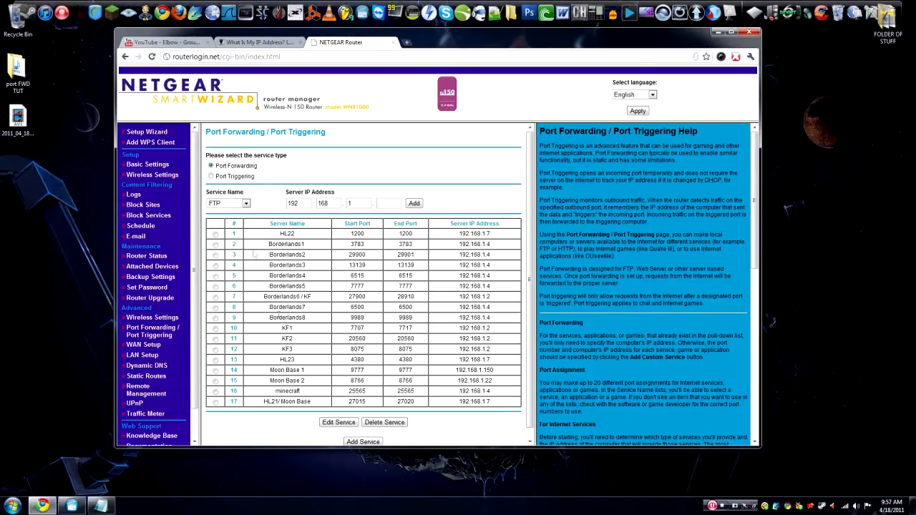
- Return to the What Is My IP Address page, then start a fresh Chrome tab
{"action": "left_click", "coordinate": [257, 43]}
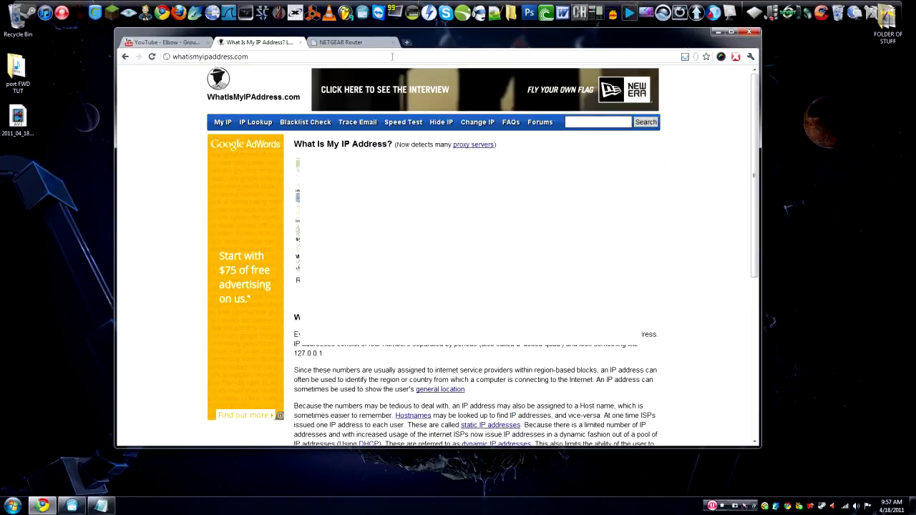
{"action": "left_click", "coordinate": [406, 43]}
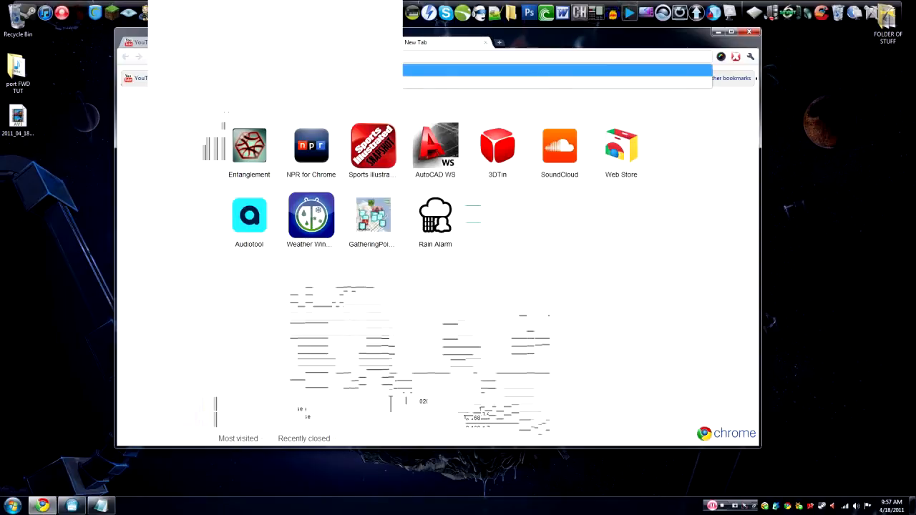
{"action": "mouse_move", "coordinate": [136, 464]}
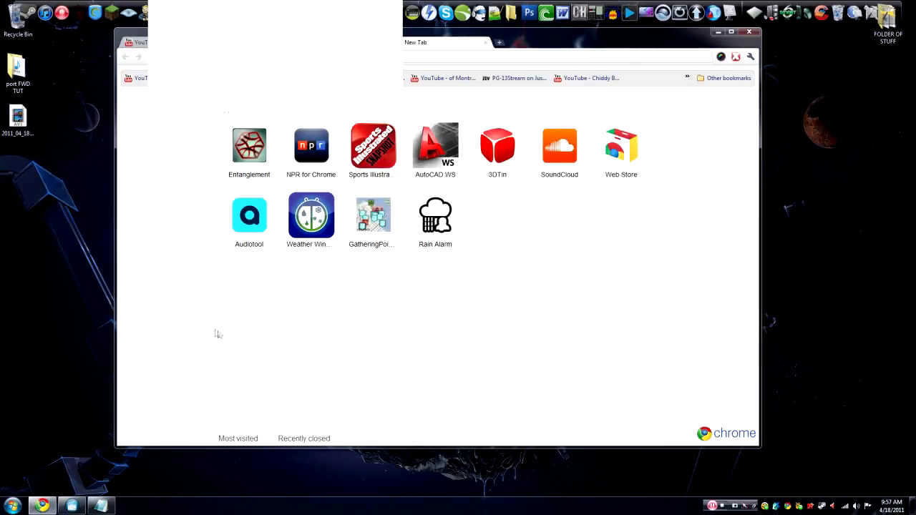
{"action": "mouse_move", "coordinate": [372, 146]}
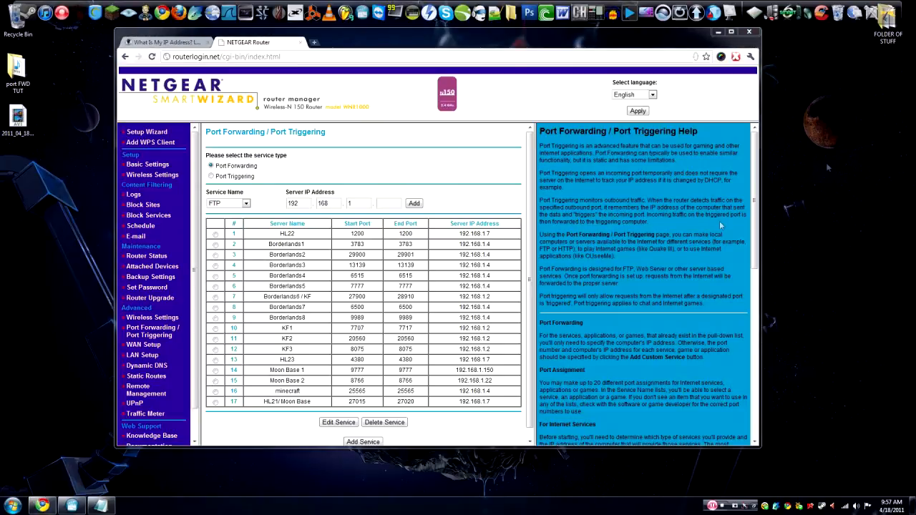
{"action": "mouse_move", "coordinate": [102, 467]}
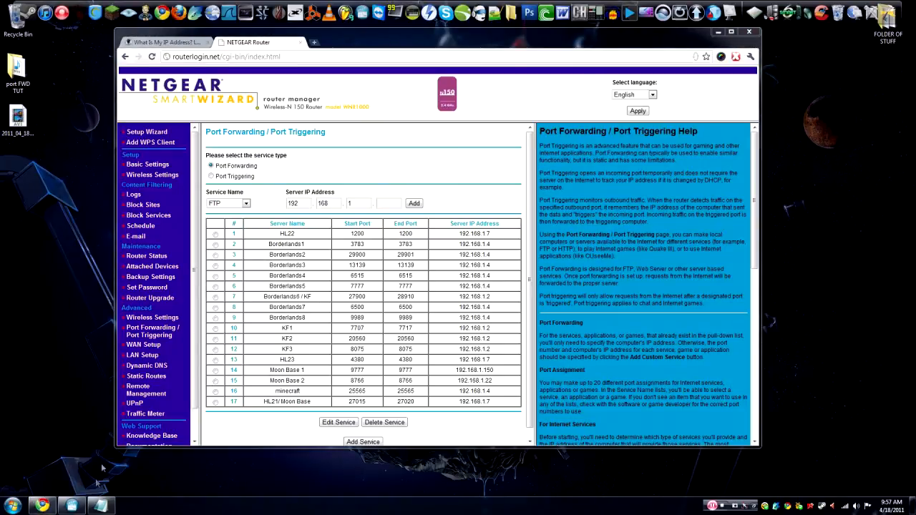
{"action": "mouse_move", "coordinate": [72, 390]}
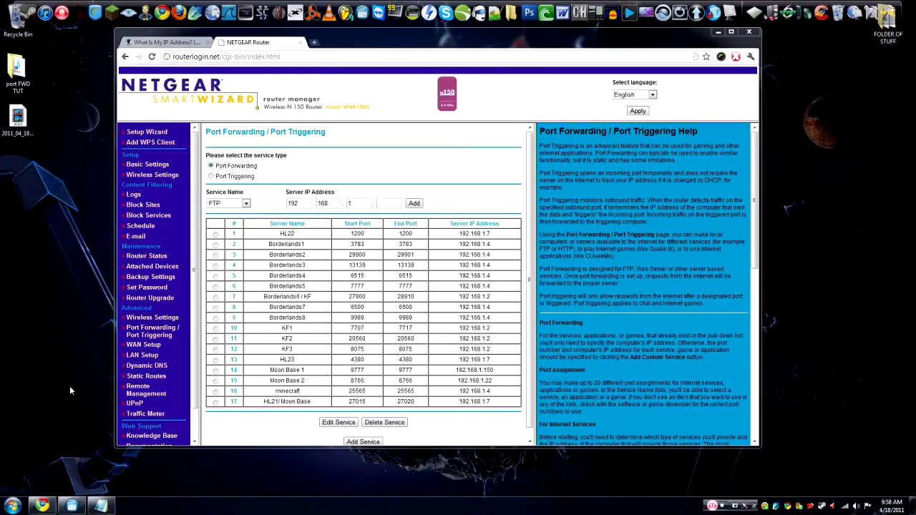
{"action": "mouse_move", "coordinate": [126, 478]}
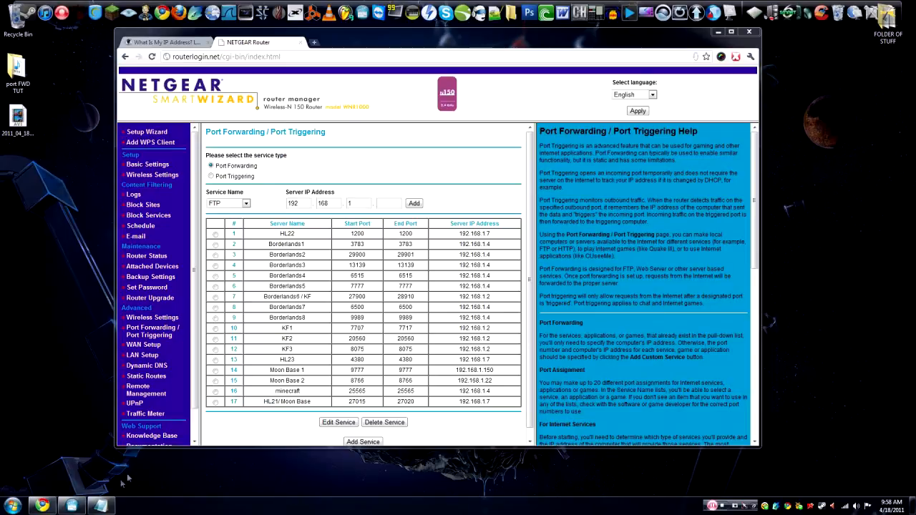
{"action": "mouse_move", "coordinate": [616, 432]}
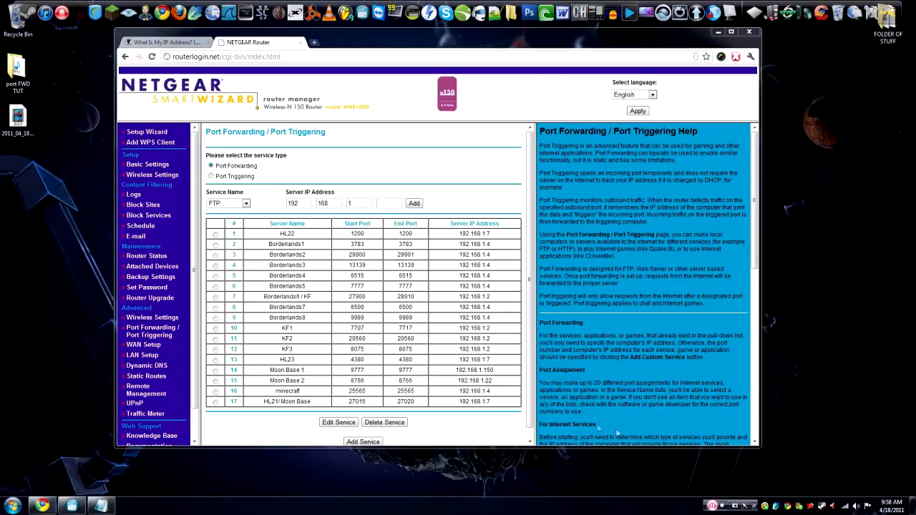